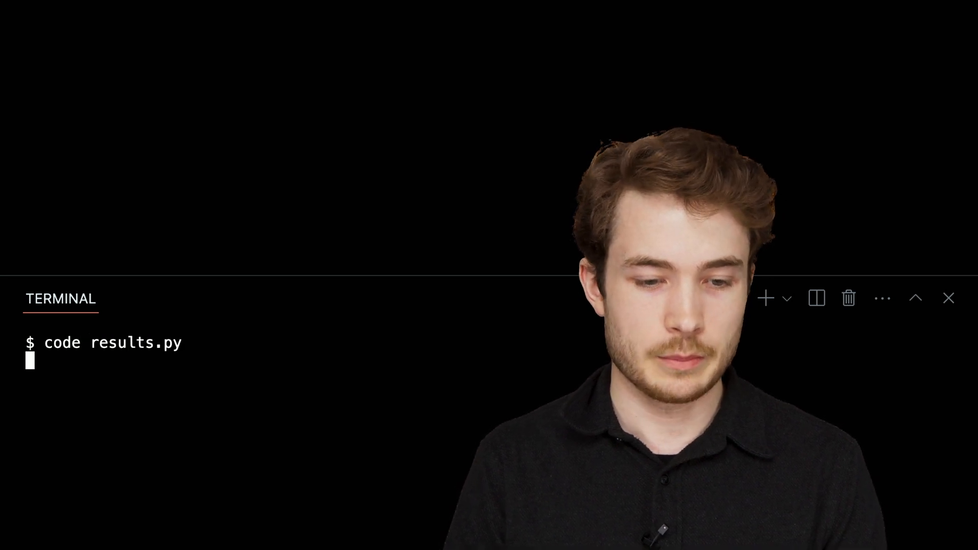
Run 'code results.py' in the terminal to create and open the empty file.
key(Return)
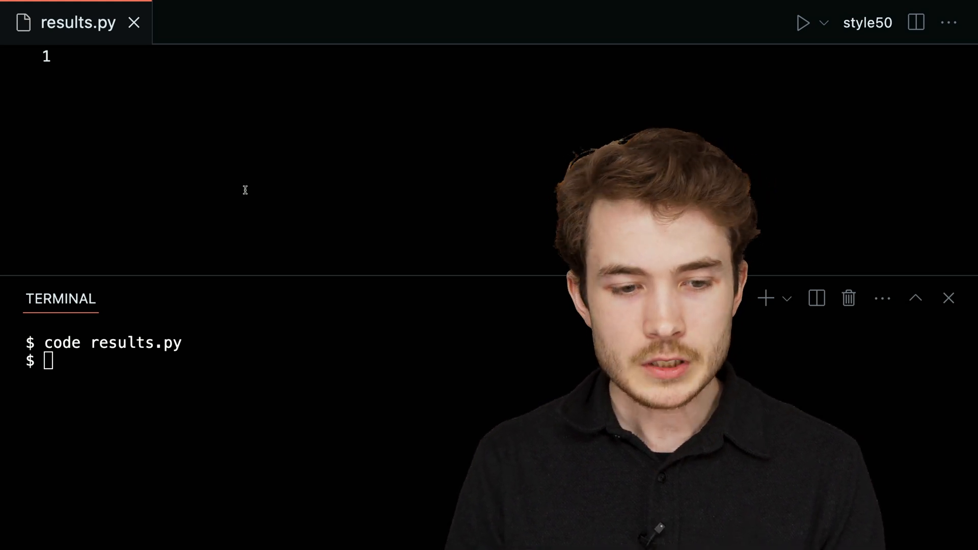
Write results = ["Mario", "Luigi"] on the first line of results.py.
text(results)
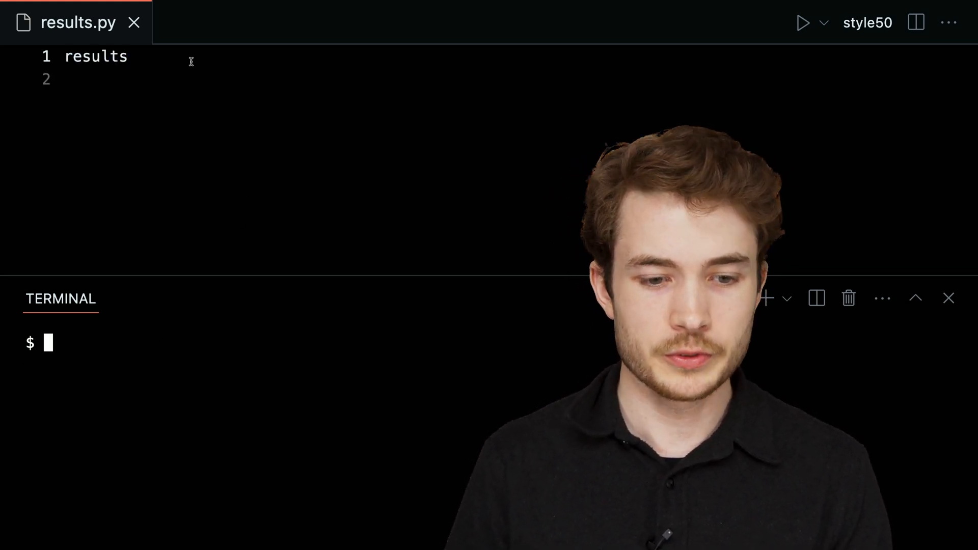
text(=)
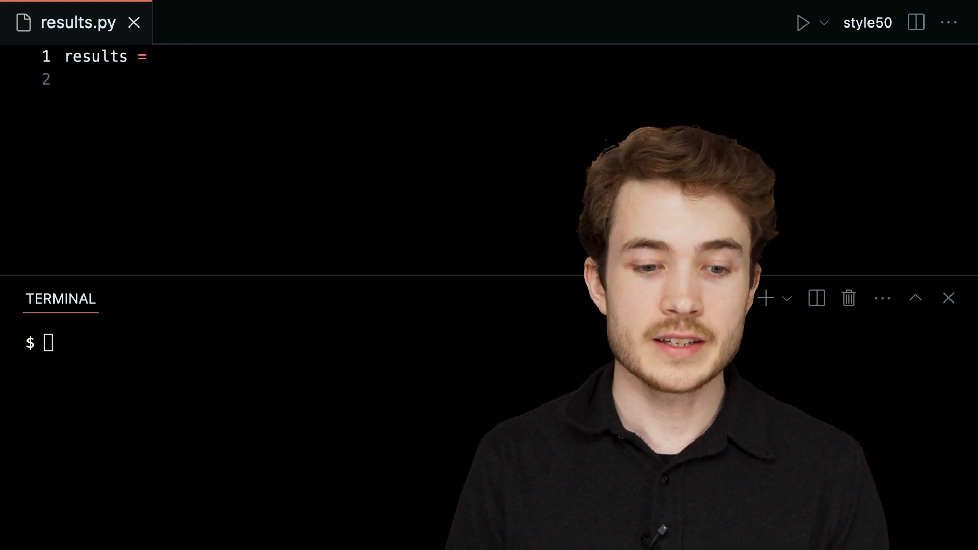
text([])
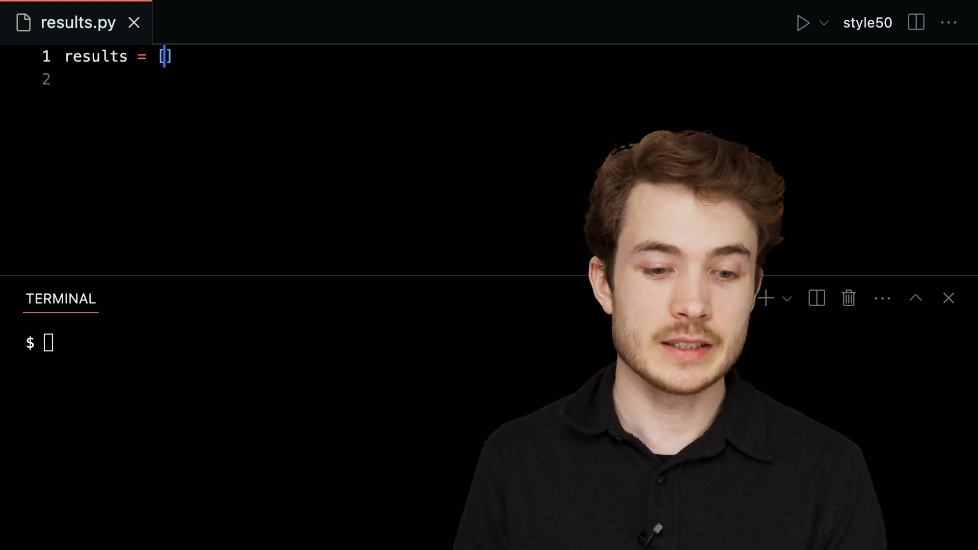
text("Mario)
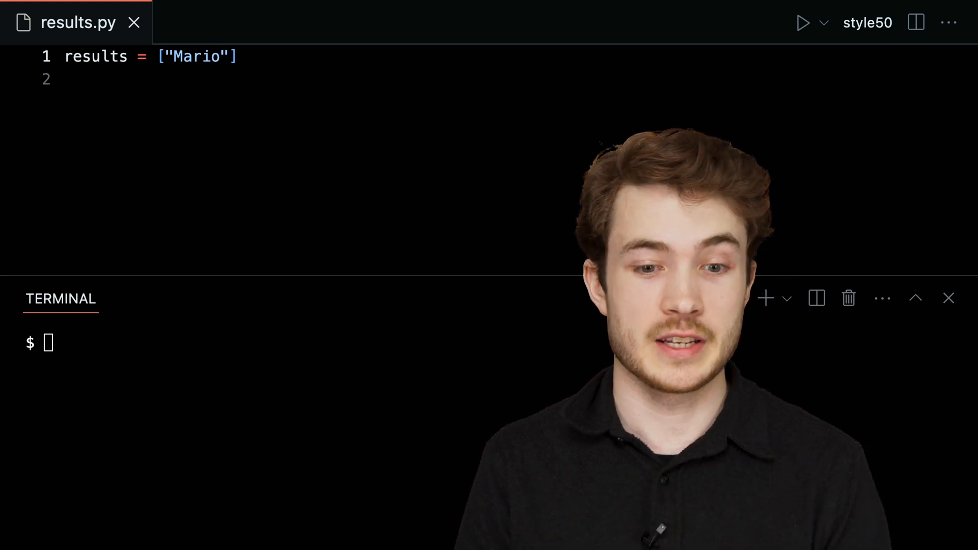
text(, ")
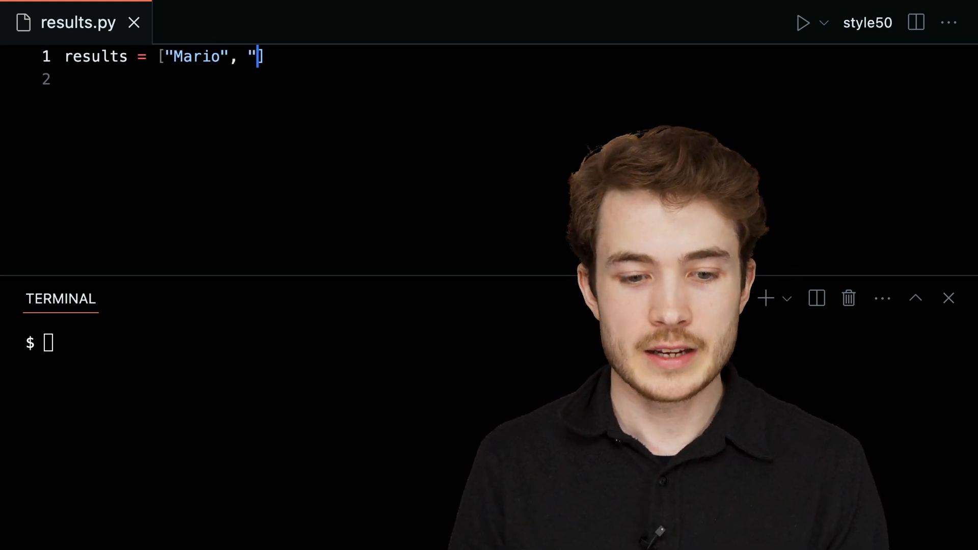
text(Luigi")
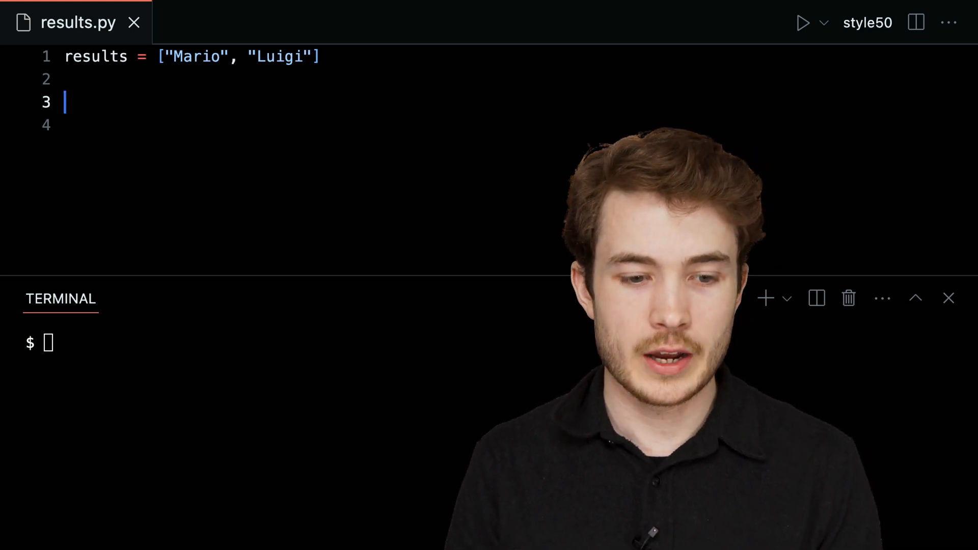
Add results.append("Princess") below the list.
text(results.append)
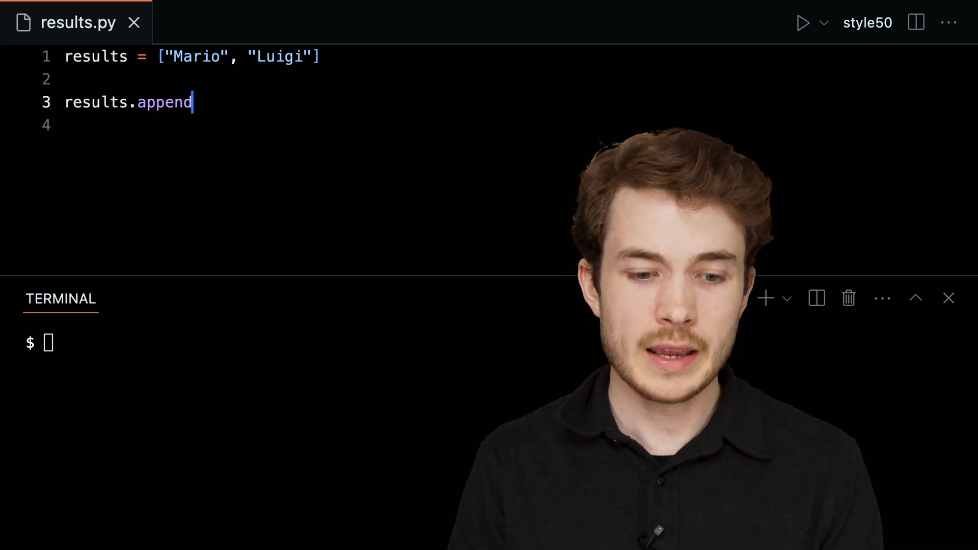
text(())
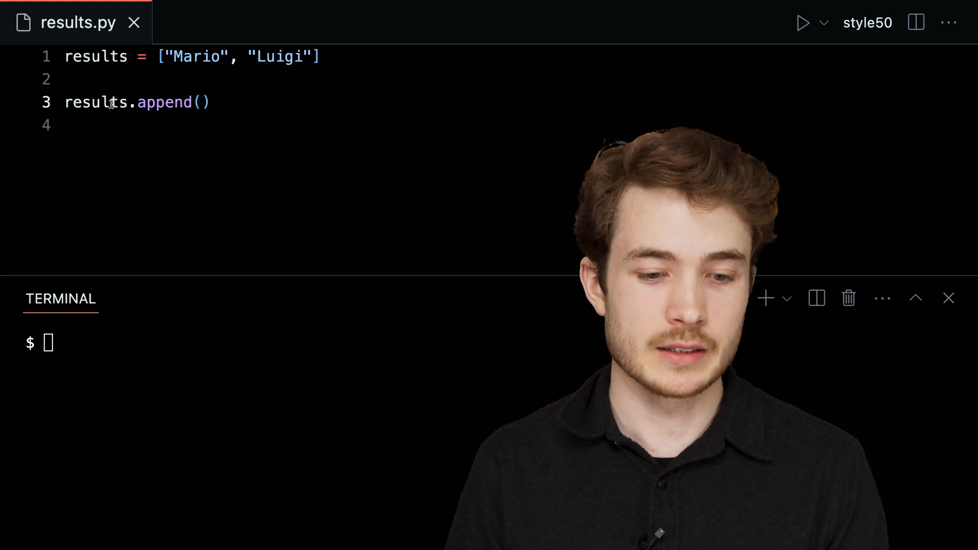
double_click(165, 102)
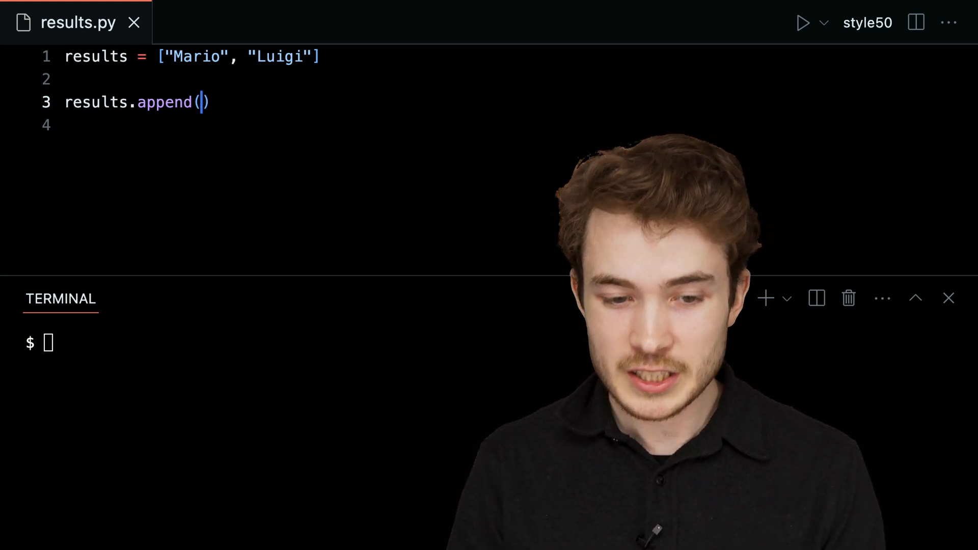
text("Princess")
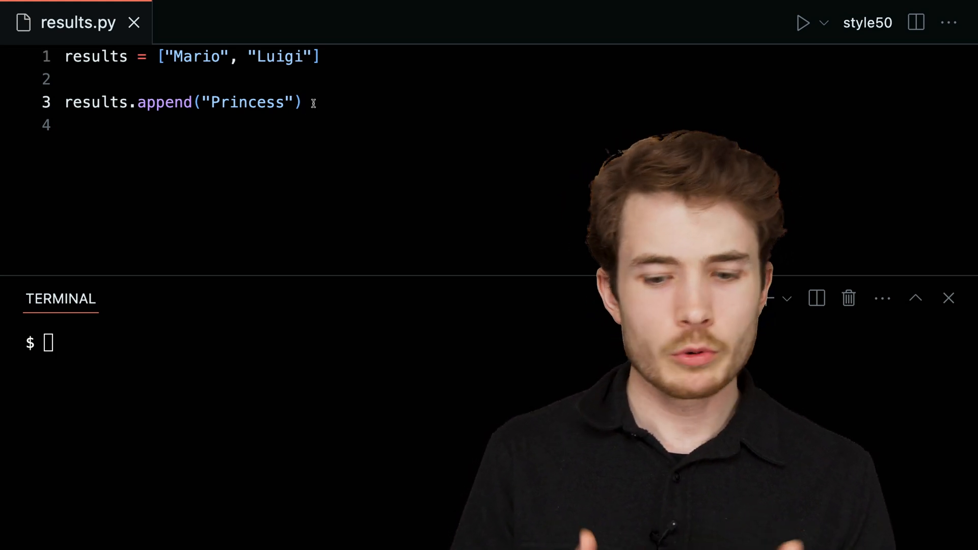
Add print(results) and begin the run command in the terminal.
text(prin)
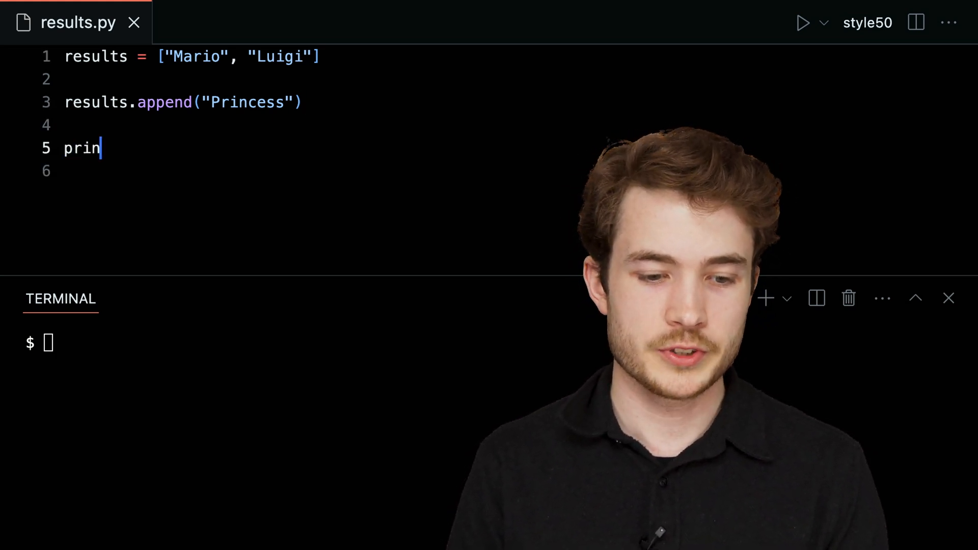
text(t(results))
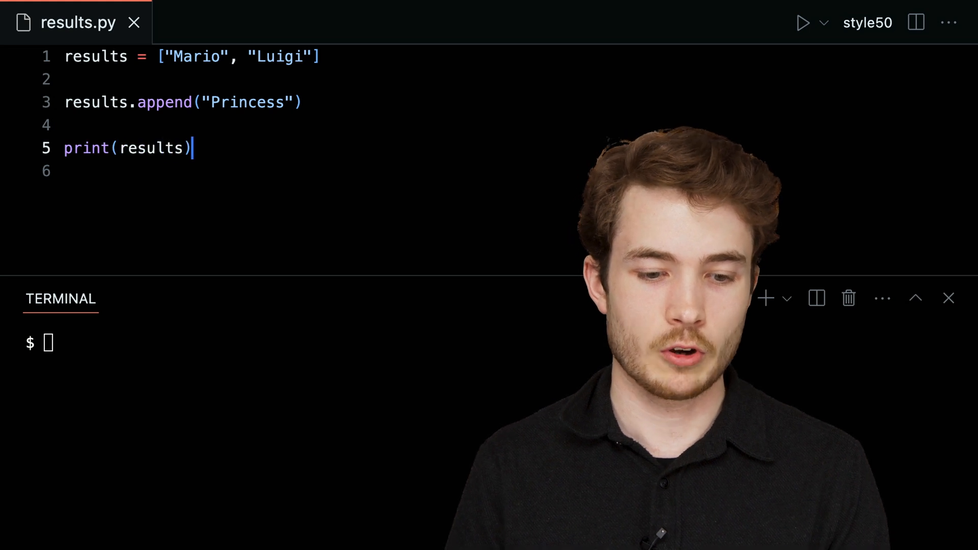
text(py)
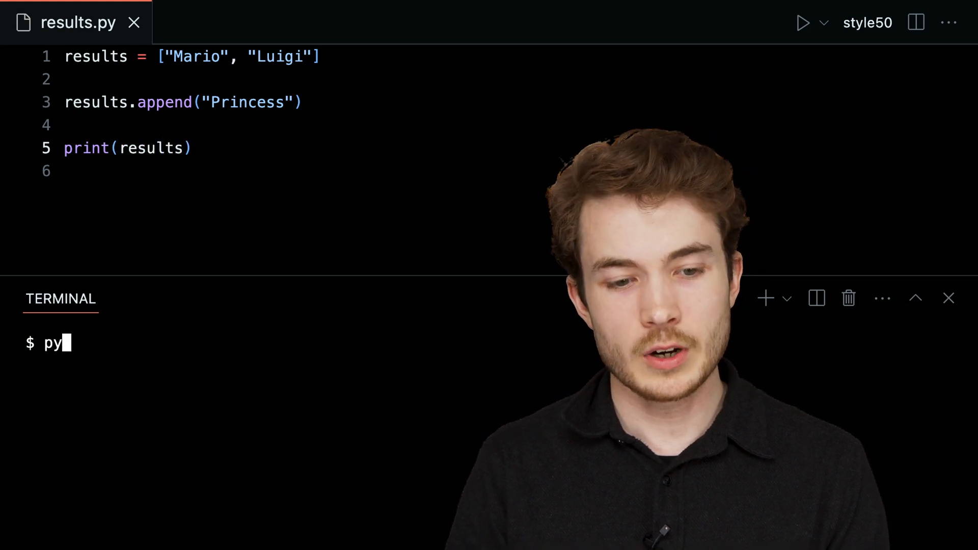
Run python results.py, printing ['Mario', 'Luigi', 'Princess'].
text(thon results.py)
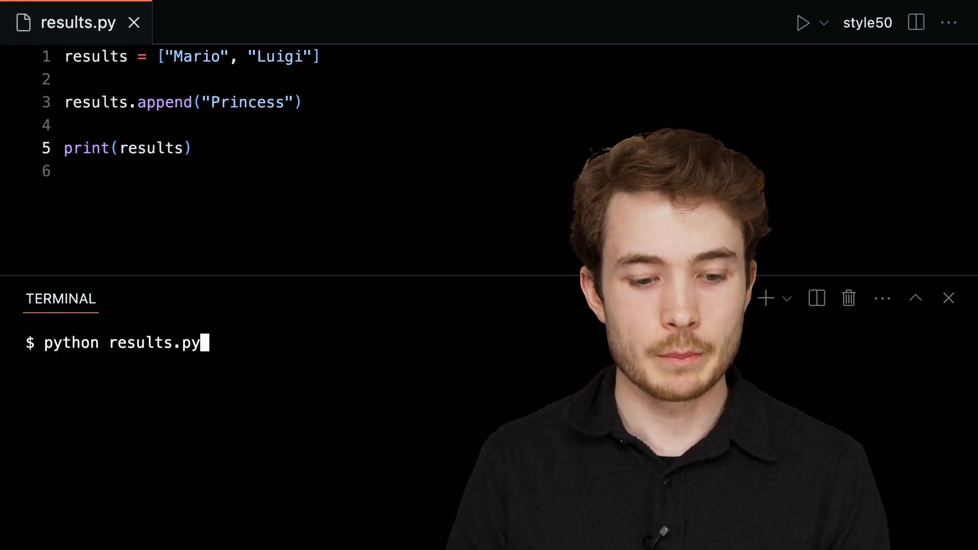
key(Return)
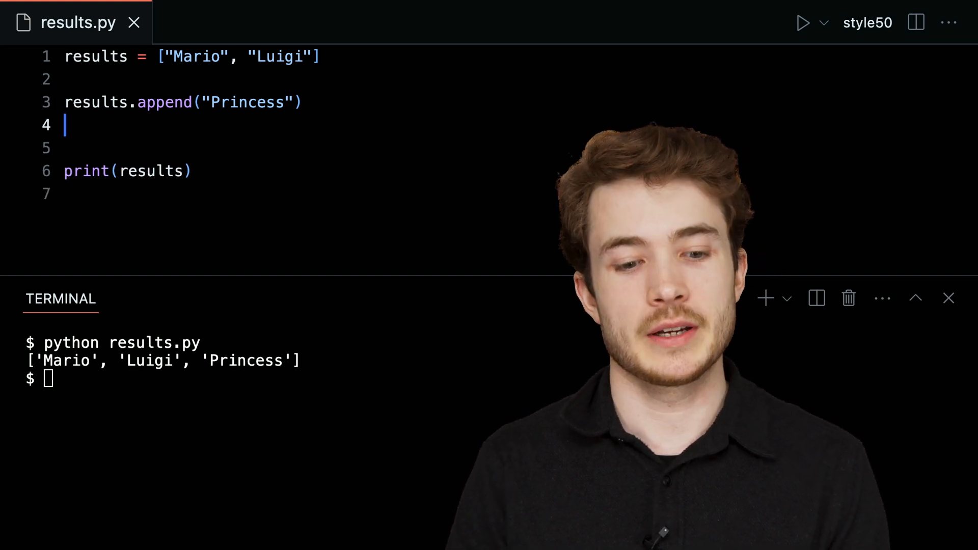
Add append calls for "Yoshi", "Koopa Troopa" and "Toad" before the print.
text(results.append(")
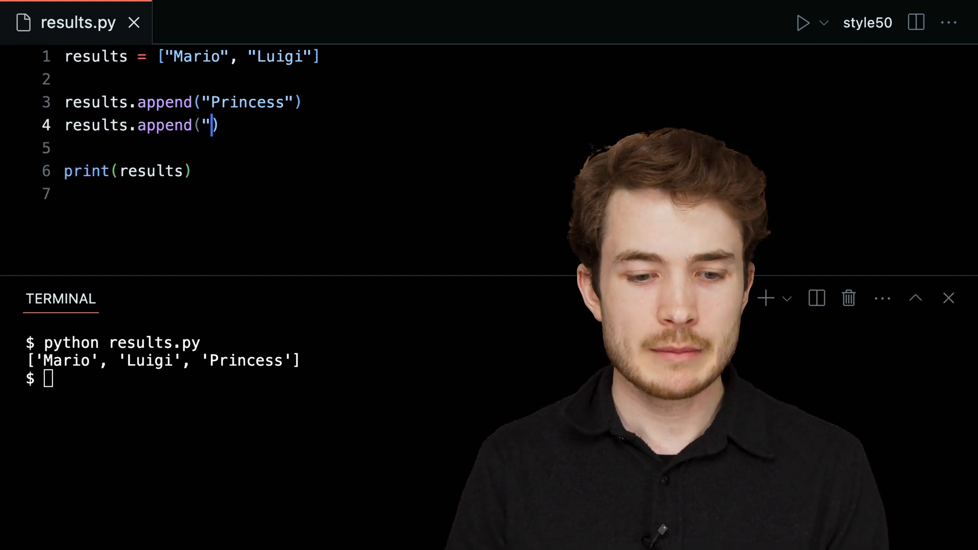
text(Yoshi)
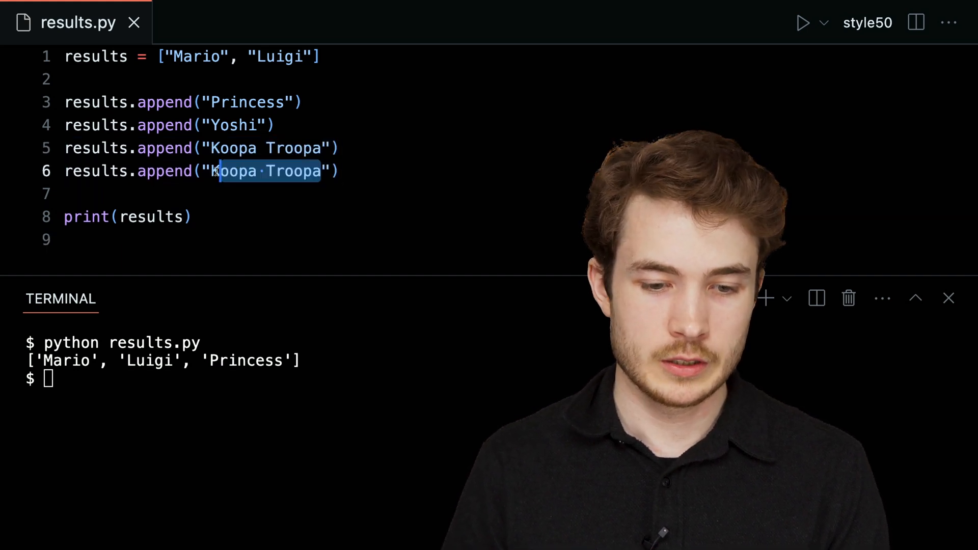
text(Toad)
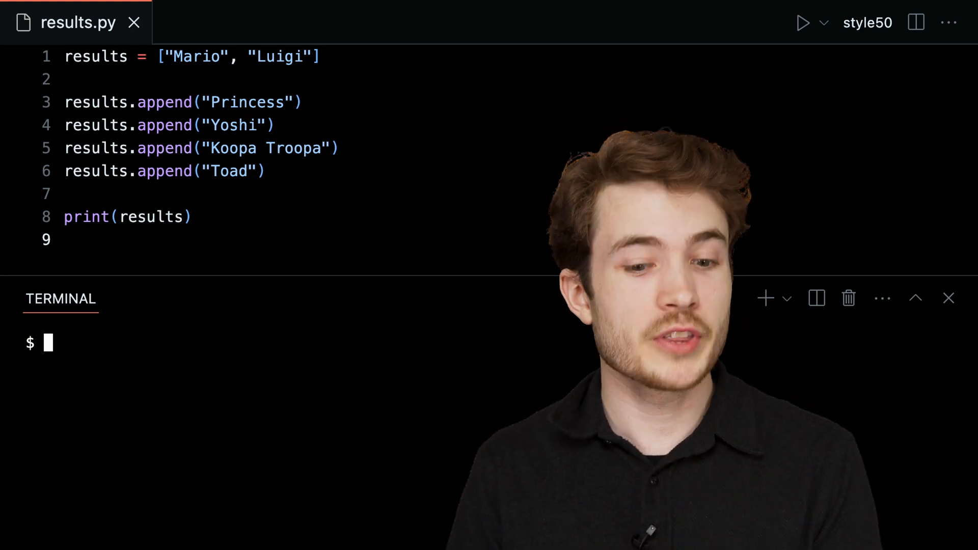
click(194, 216)
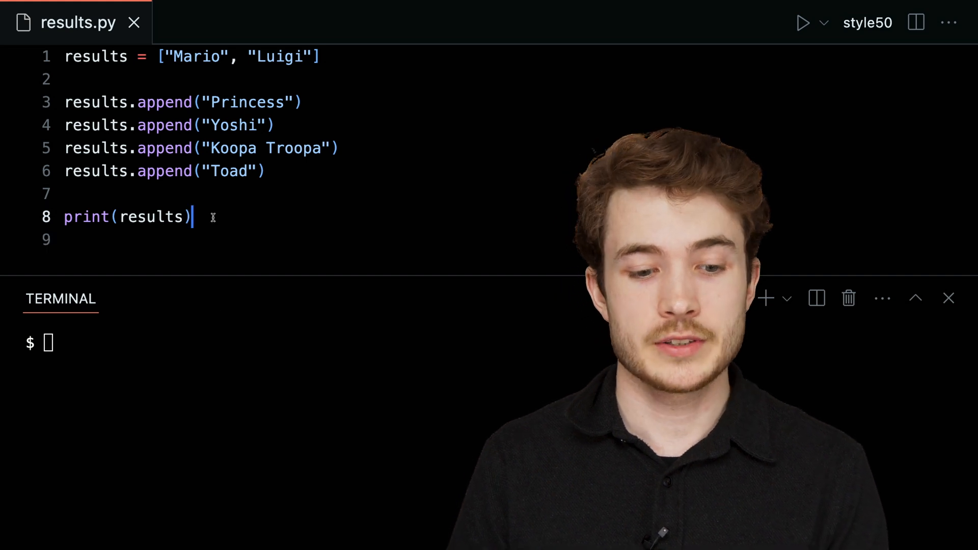
click(268, 171)
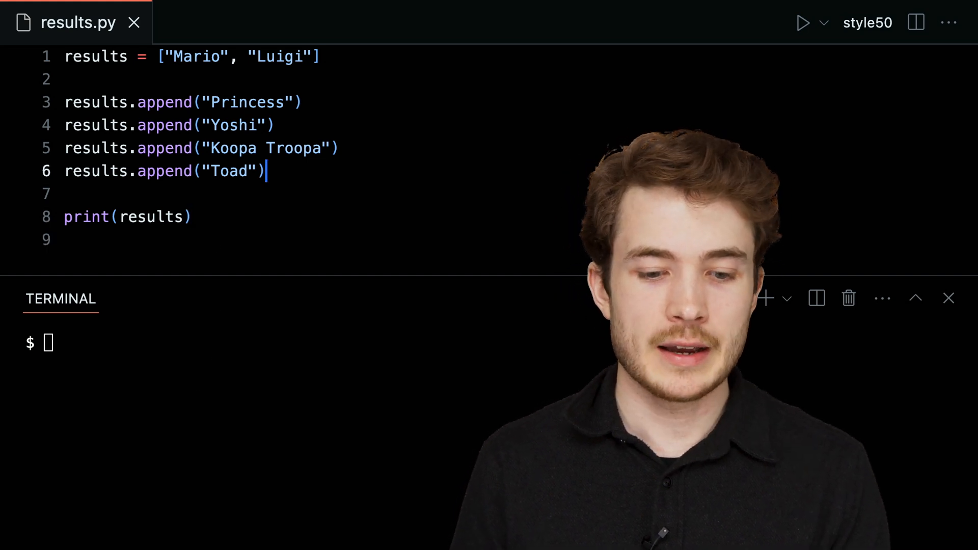
Add results.append(["Bowser", "Donkey Kong Jr."]) and run the script, showing it nested.
text(results)
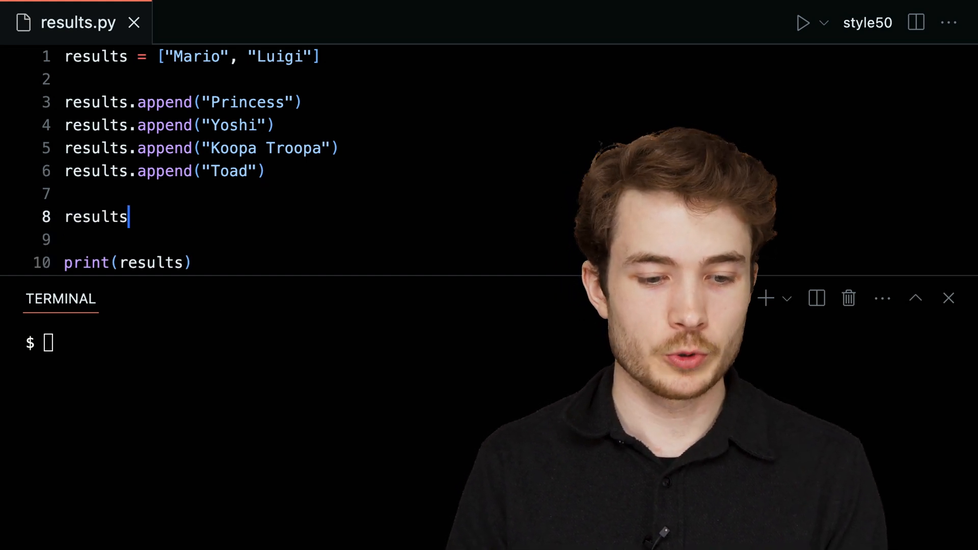
text(.append())
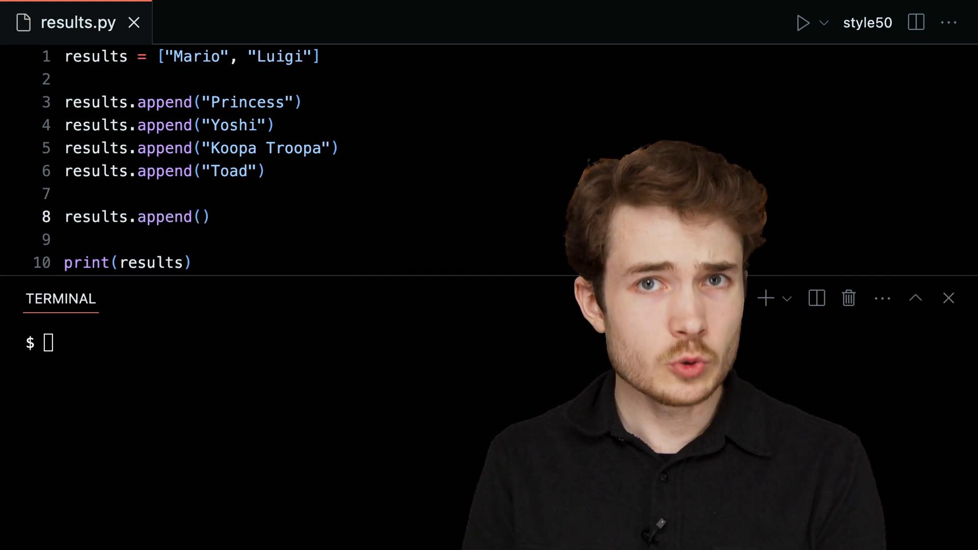
text([)
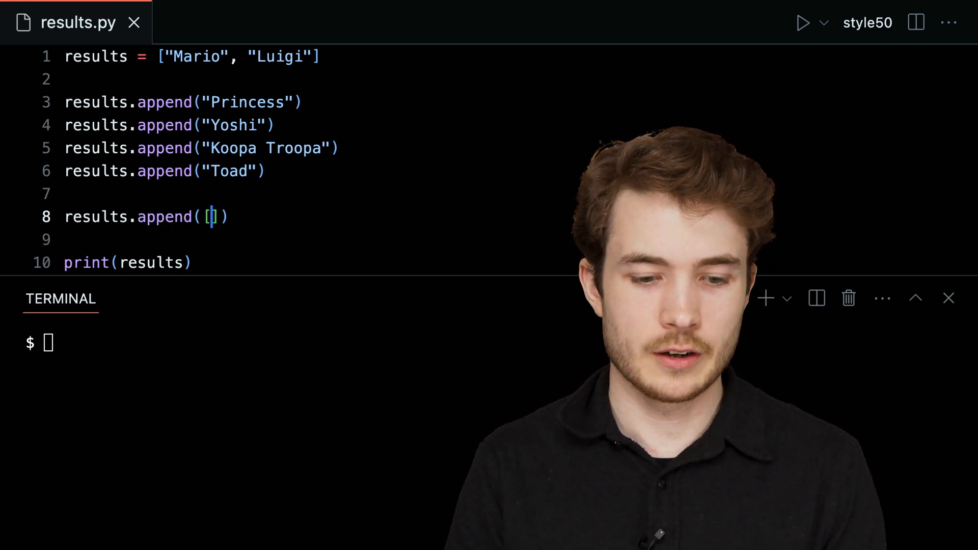
text("Bowse)
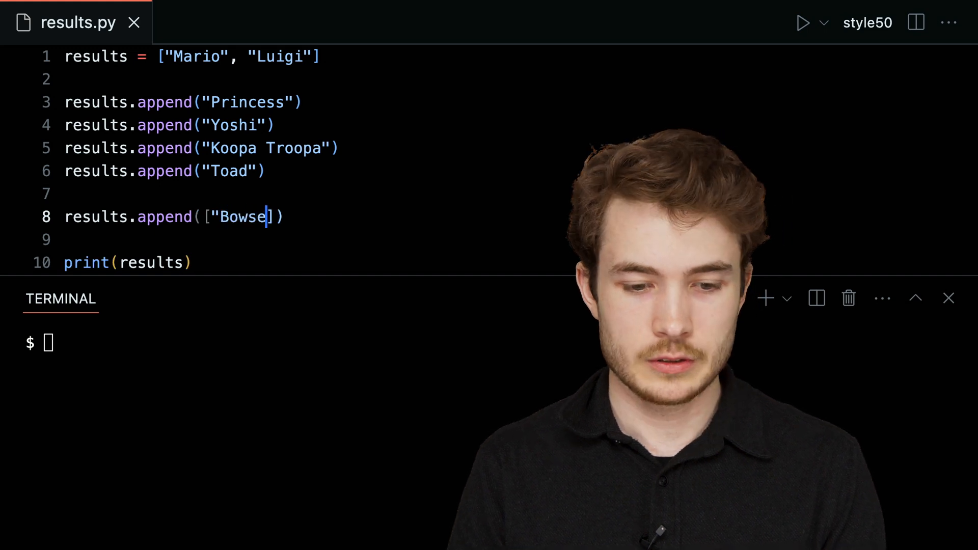
text(r", "Donkey Kong Jr.)
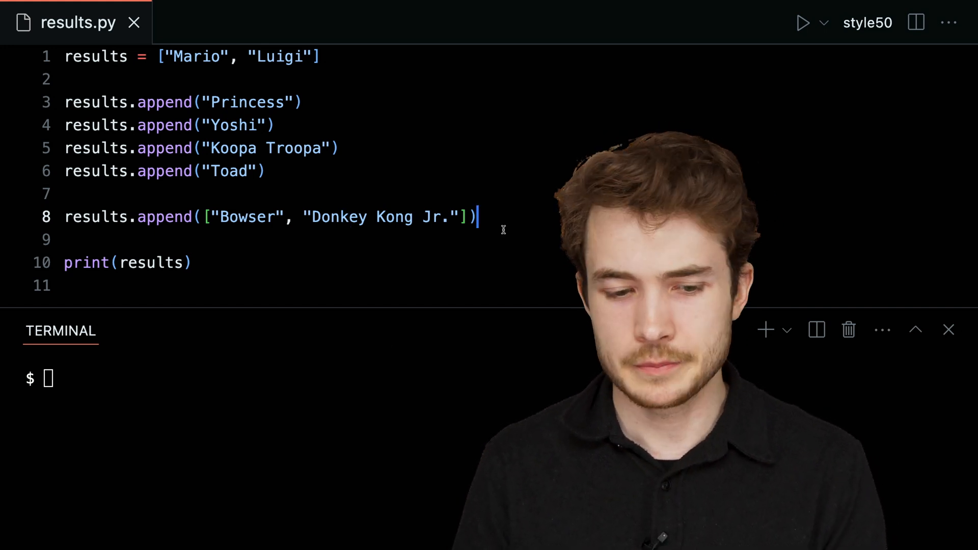
text(python results.py)
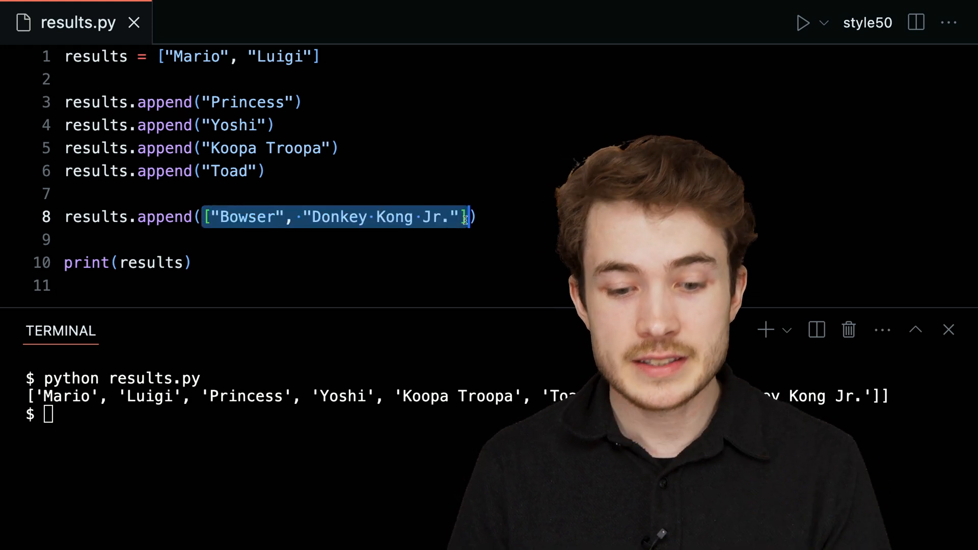
Add empty results.remove() and results.extend() calls on new lines.
click(490, 216)
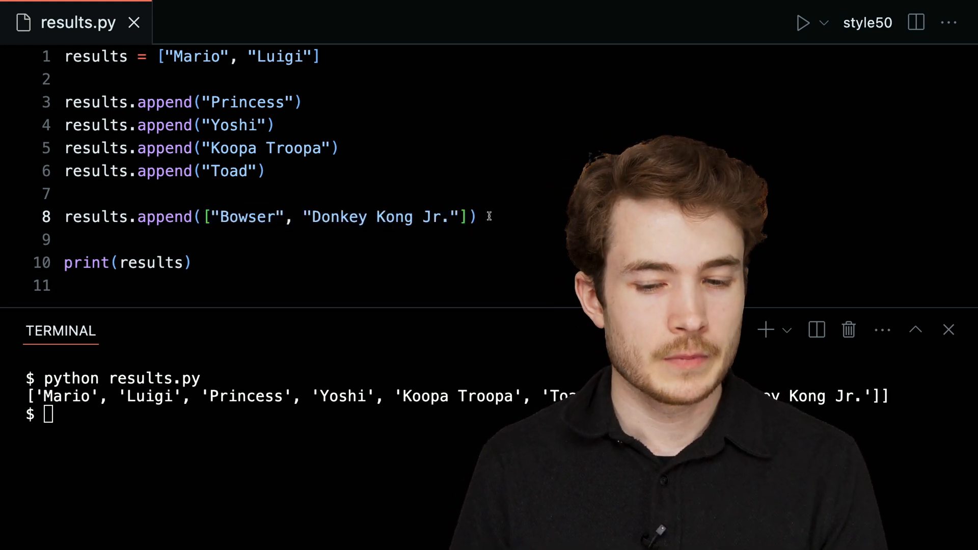
text(resu)
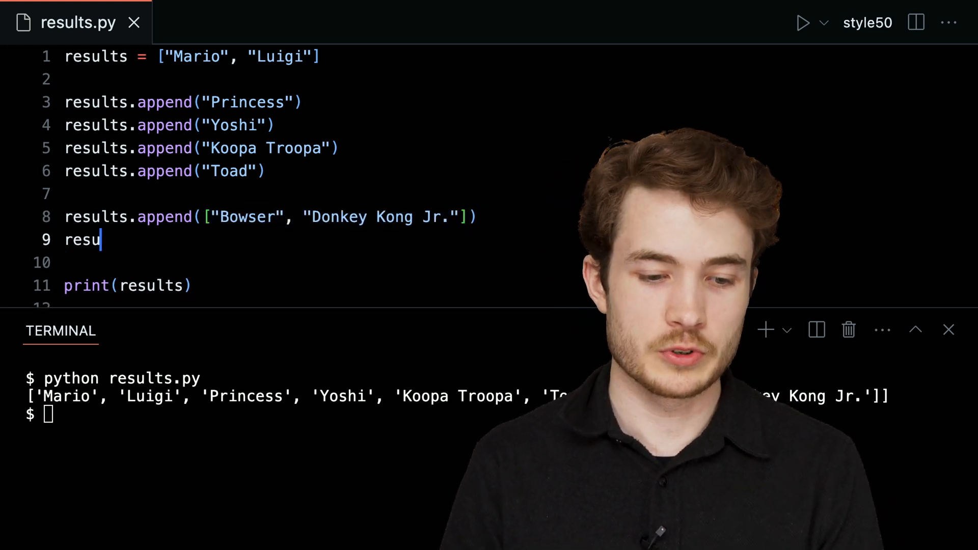
text(lts.remove())
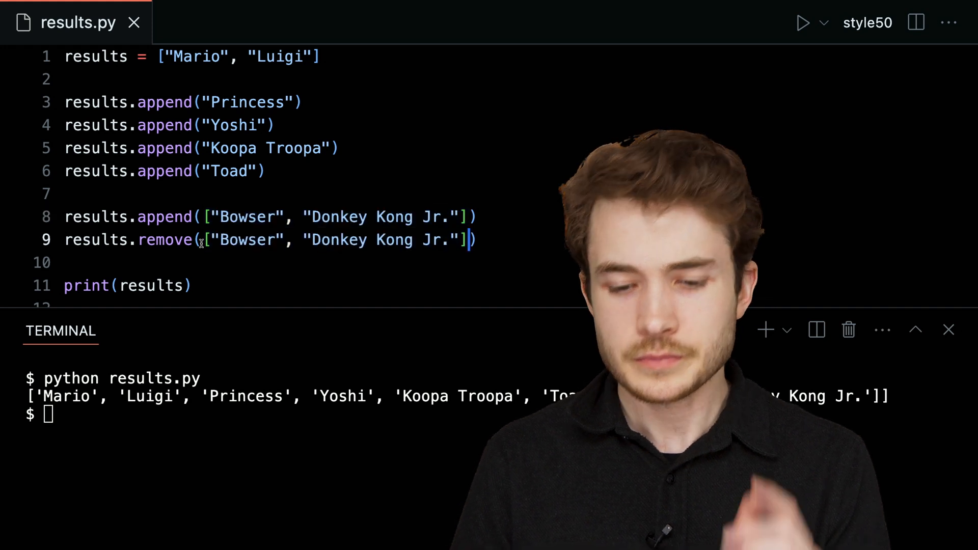
text(res)
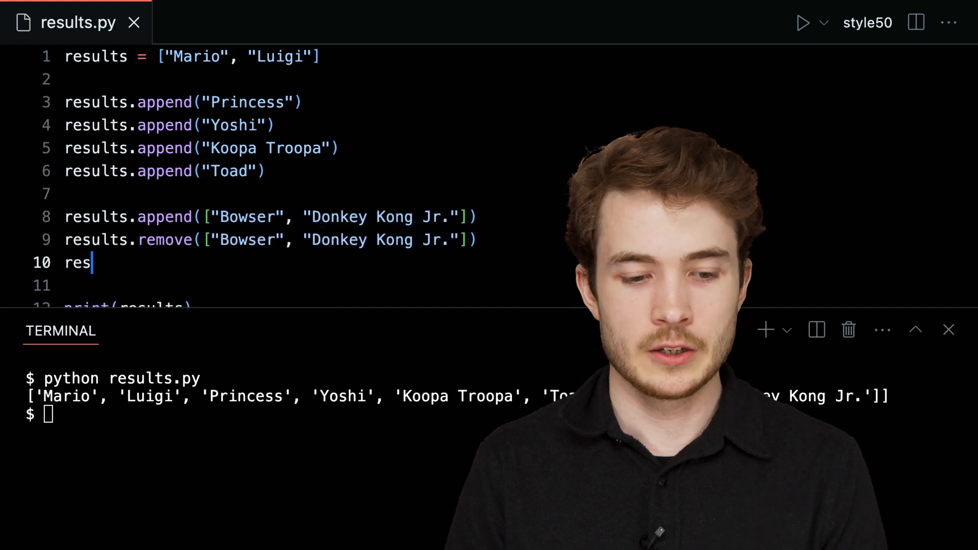
text(ults.exten)
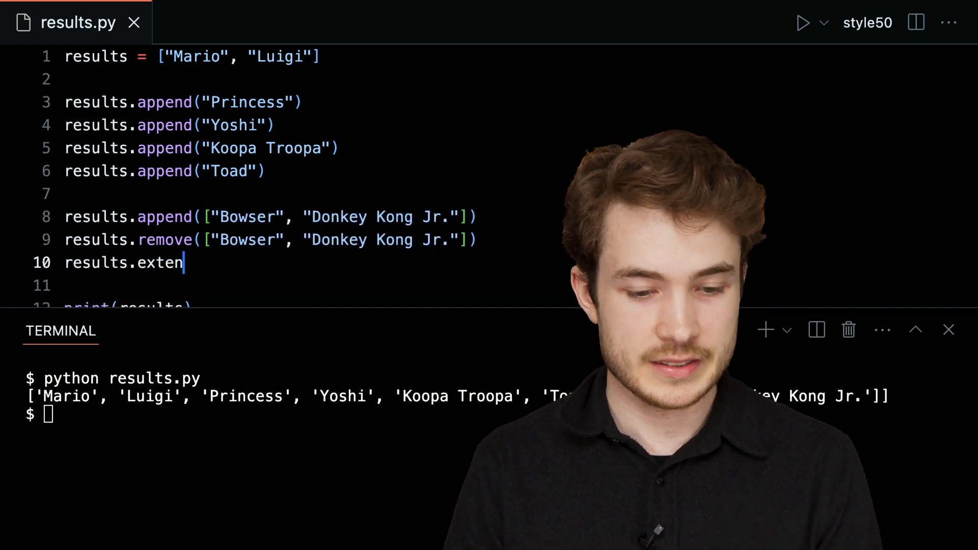
text(d())
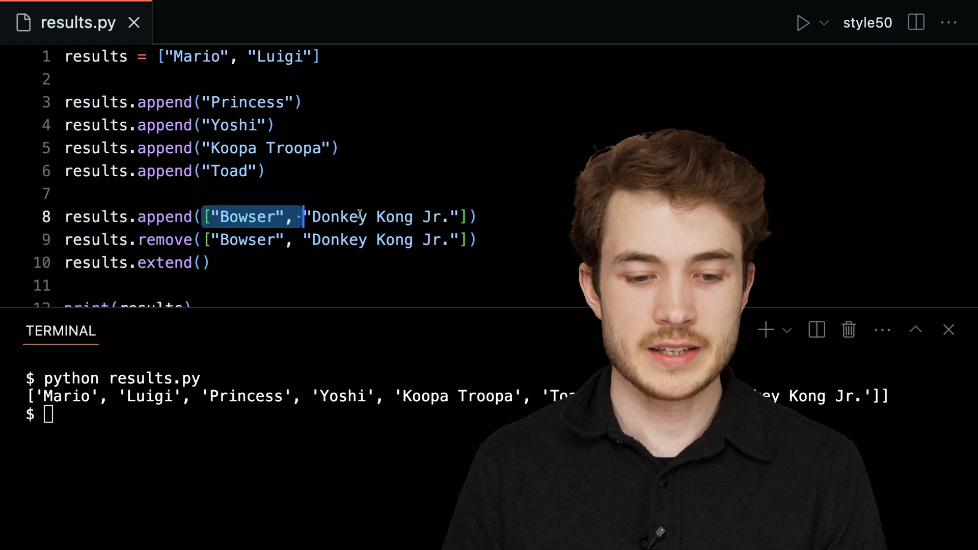
Fill both calls with ["Bowser", "Donkey Kong Jr."] so the nested pair is removed then extended flat.
click(205, 263)
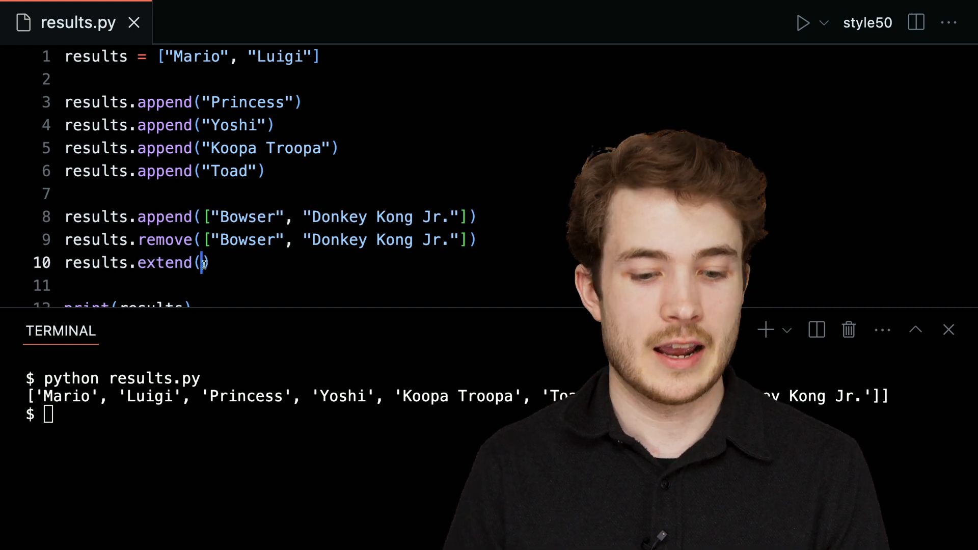
text(["Bowser", "Donkey Kong Jr."])
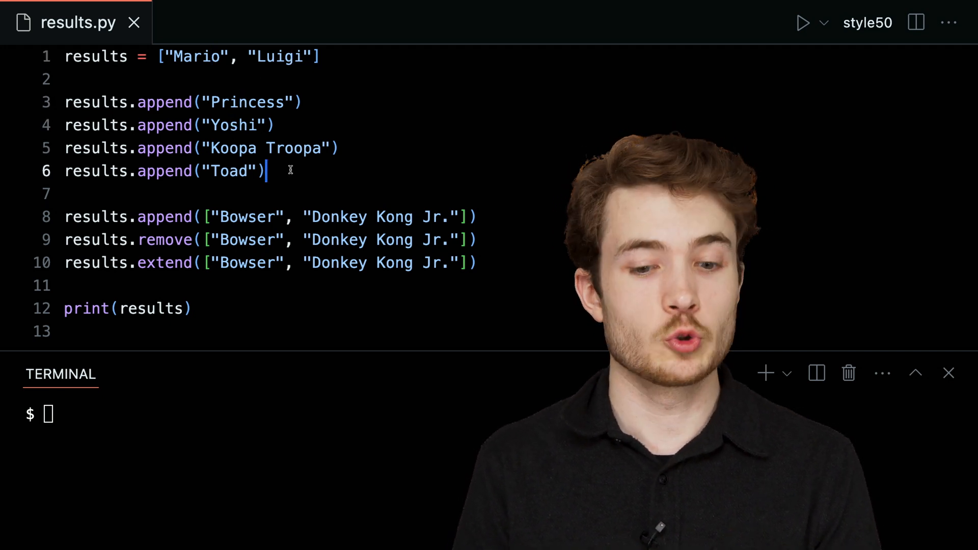
double_click(246, 216)
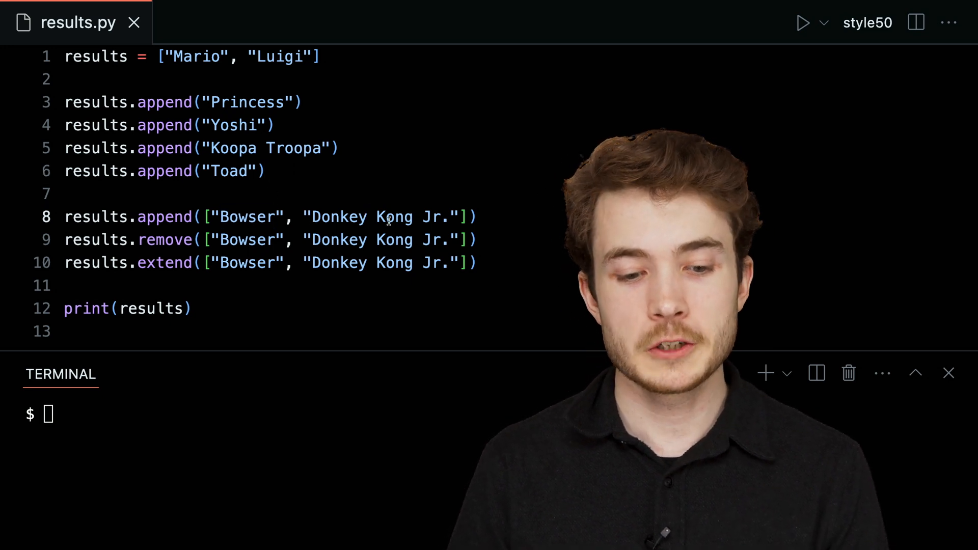
double_click(165, 216)
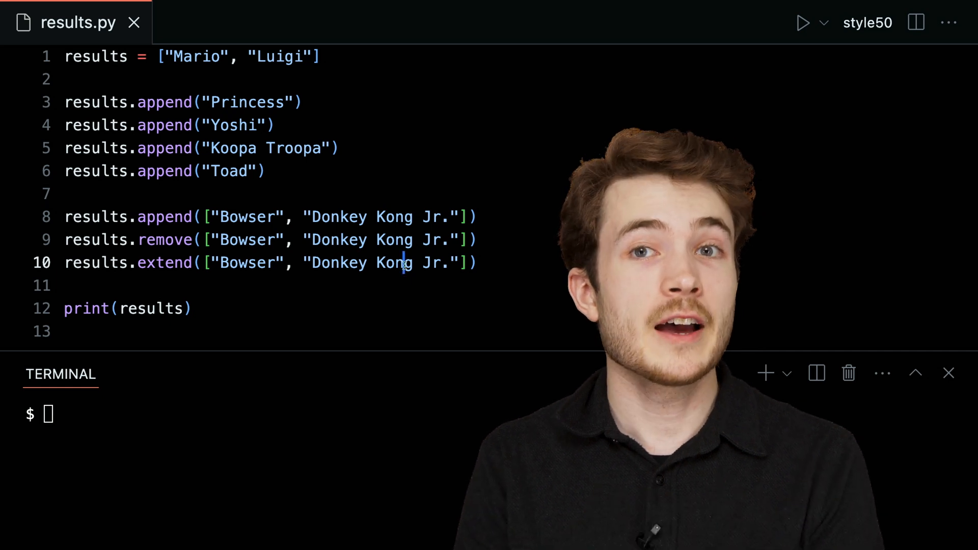
double_click(96, 263)
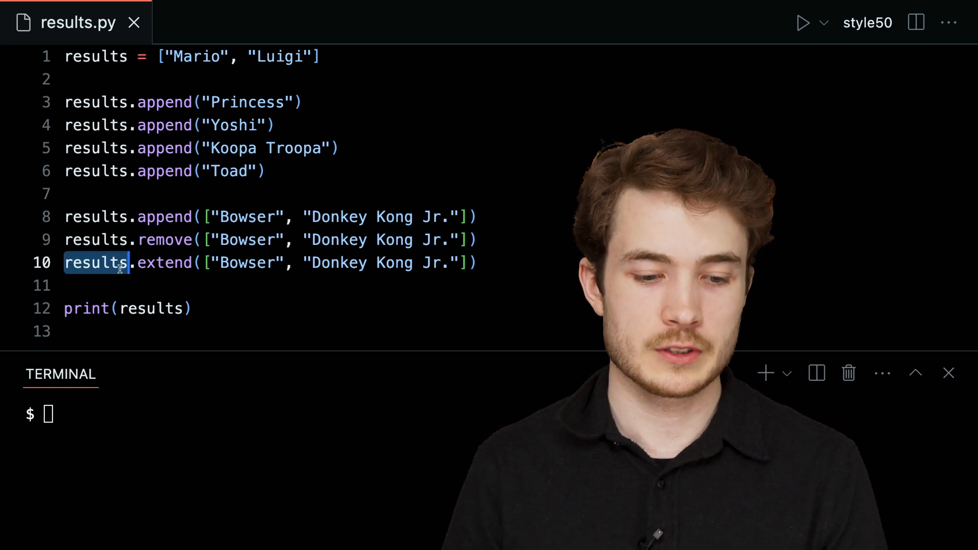
Run python results.py, printing one flat list with the two new racers.
text(pyt)
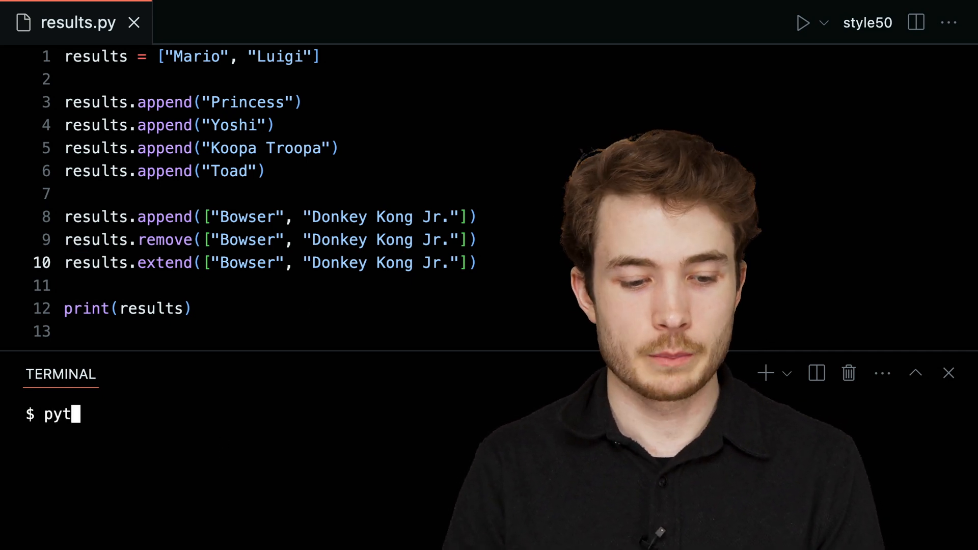
key(Return)
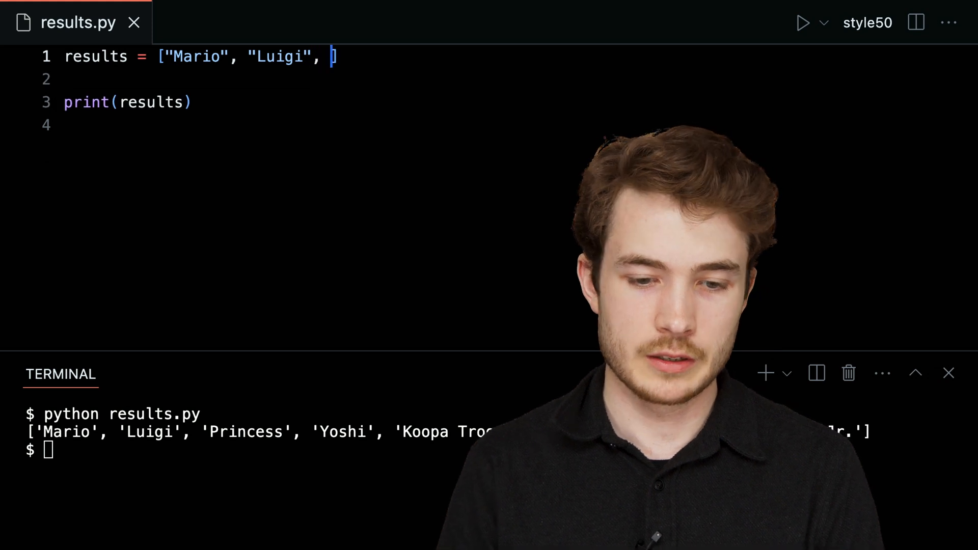
Rewrite results as one list literal of all eight racers from Mario through Donkey Kong.
text("Princess", "Yosh)
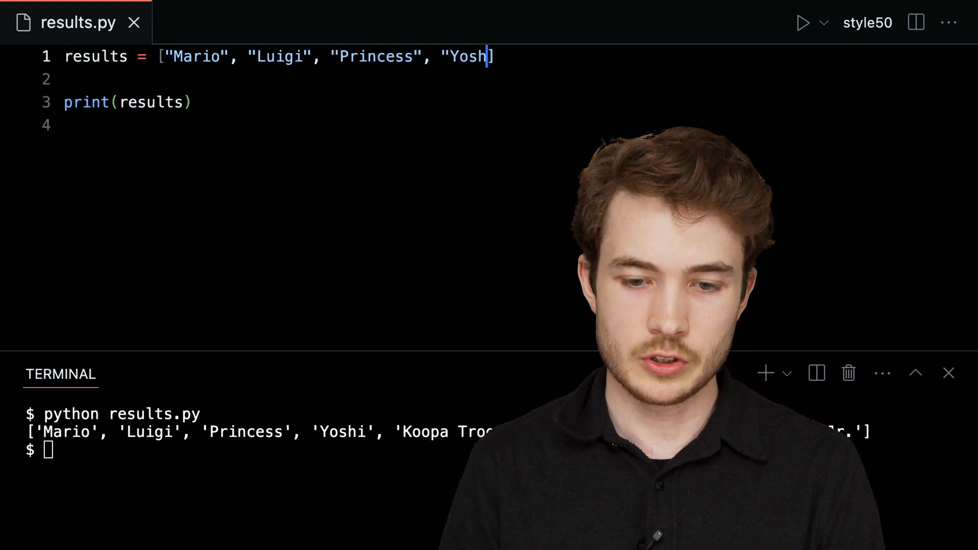
text(i", "Koopa T)
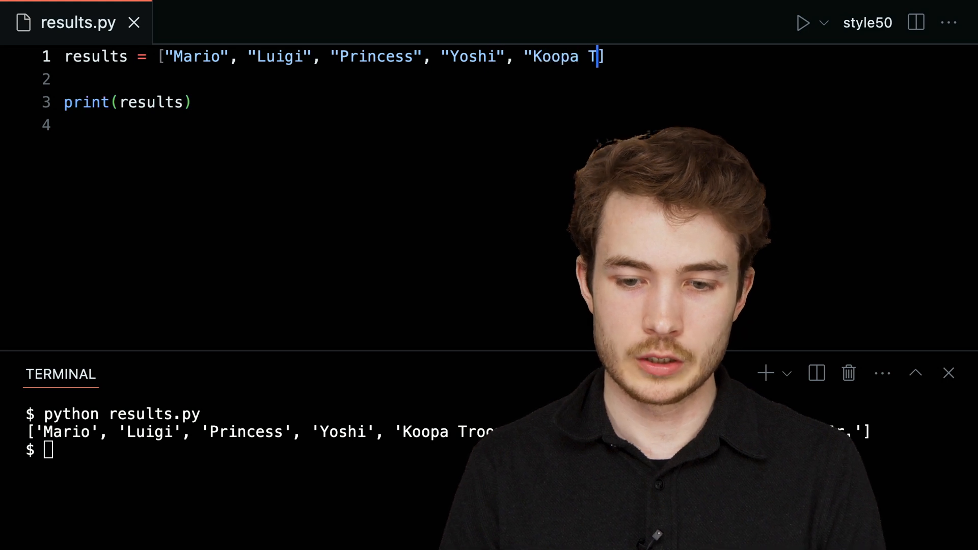
text(roopa", ")
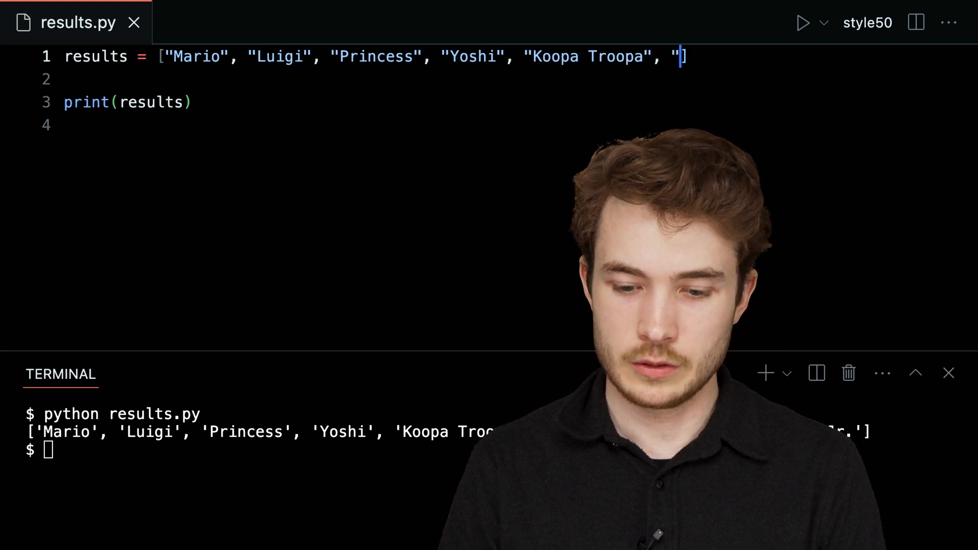
text(Toad", "Bo)
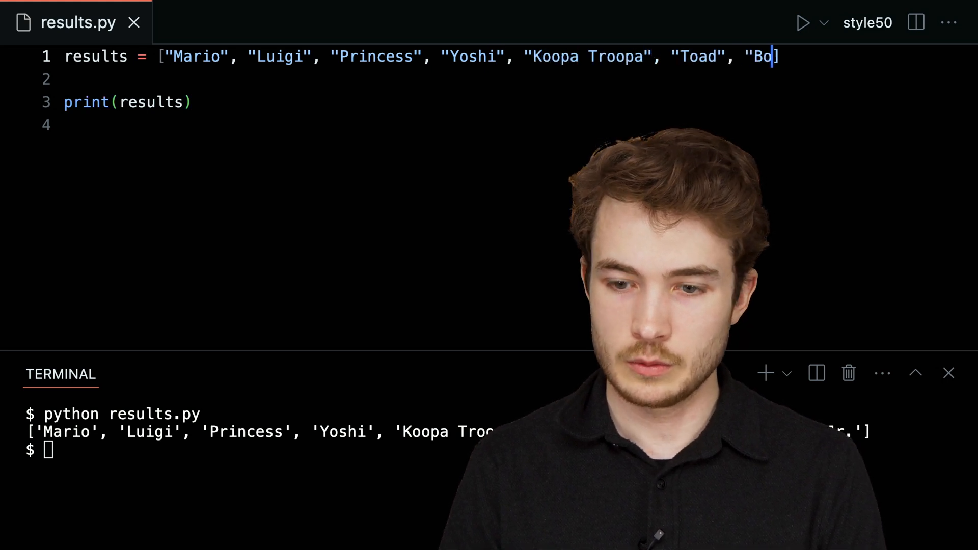
text(wser", "Donkey Kong Jr.)
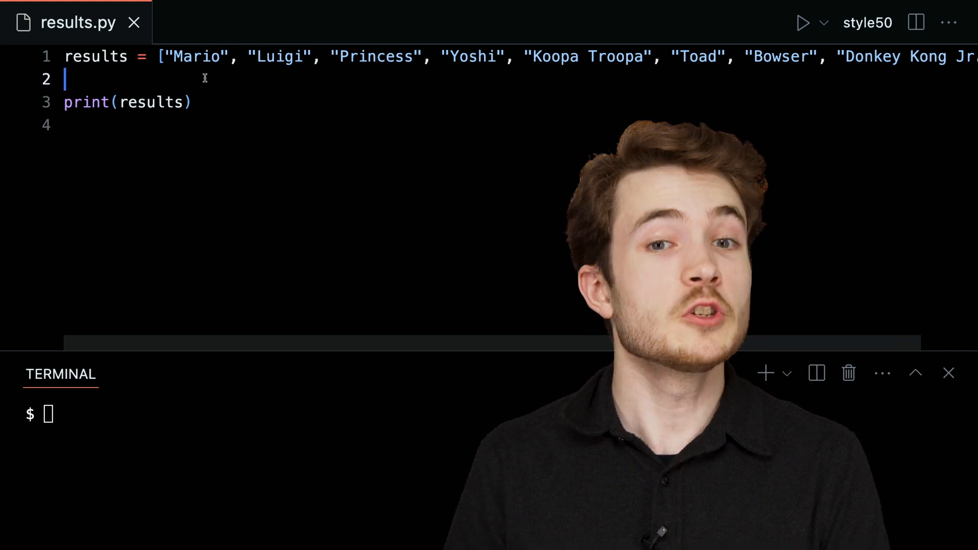
key(Enter)
text(results.remove(")
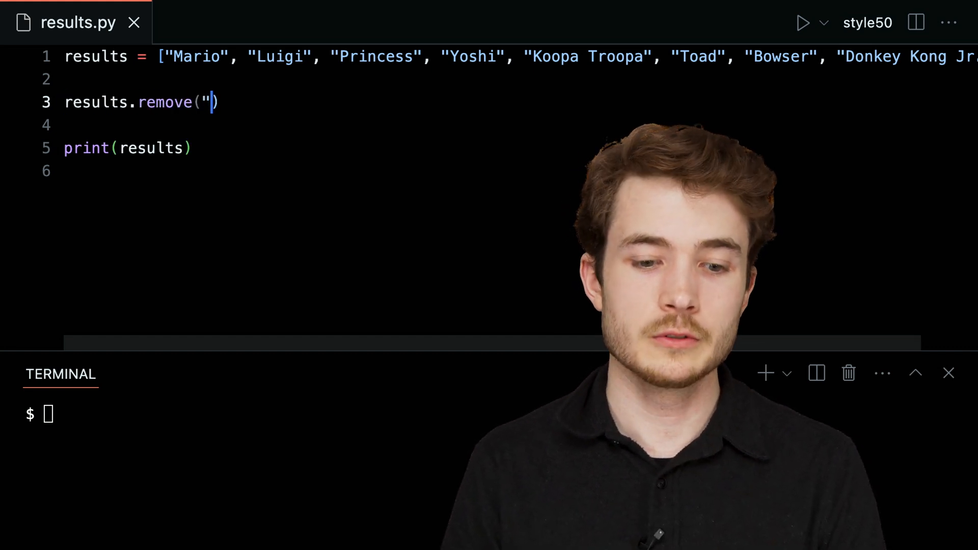
Add results.remove("Bowser"), run the script without Bowser, and start appending him back.
text(Bowser")
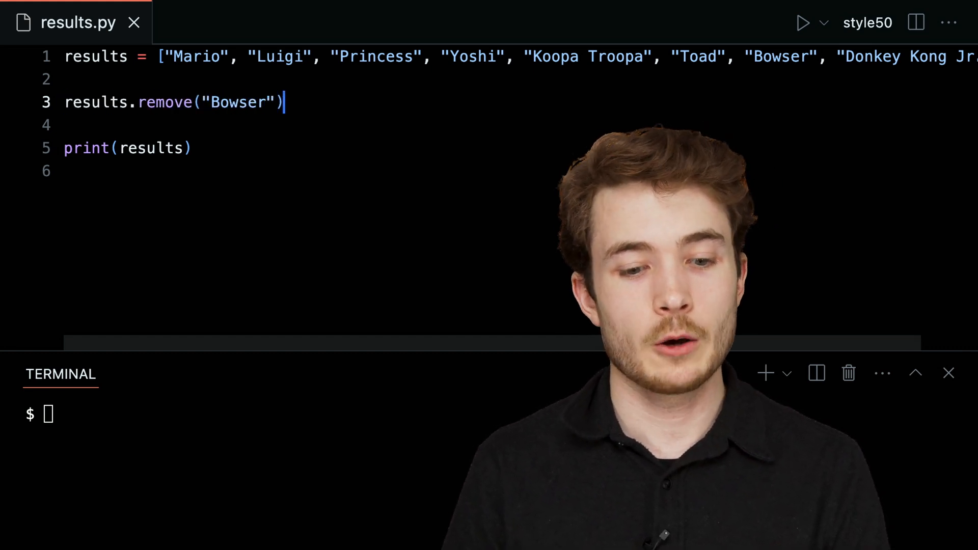
double_click(165, 101)
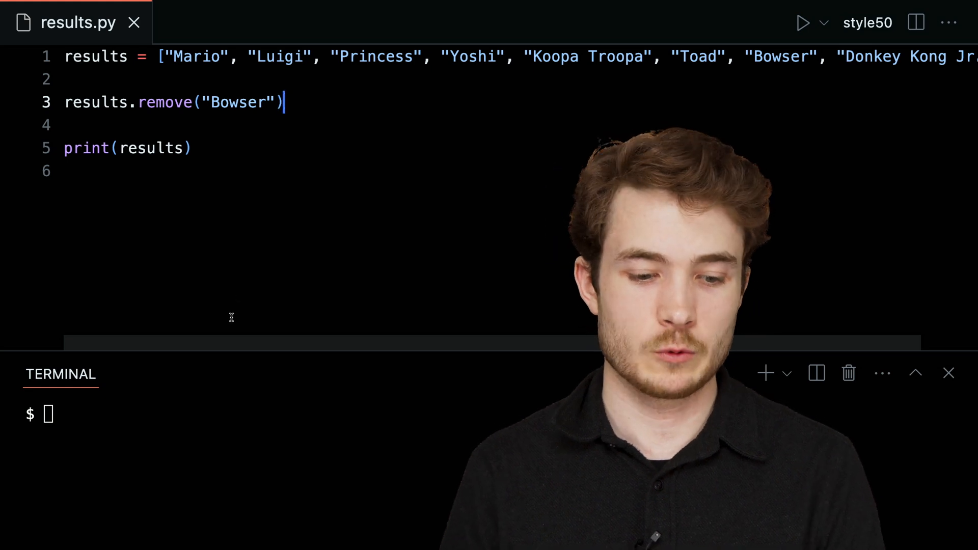
text(python results.py)
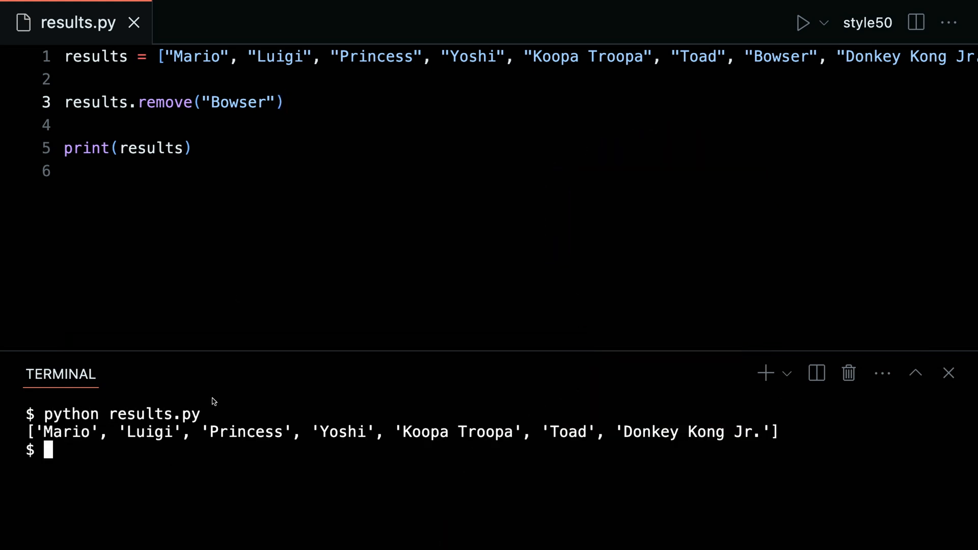
mouse_move(302, 369)
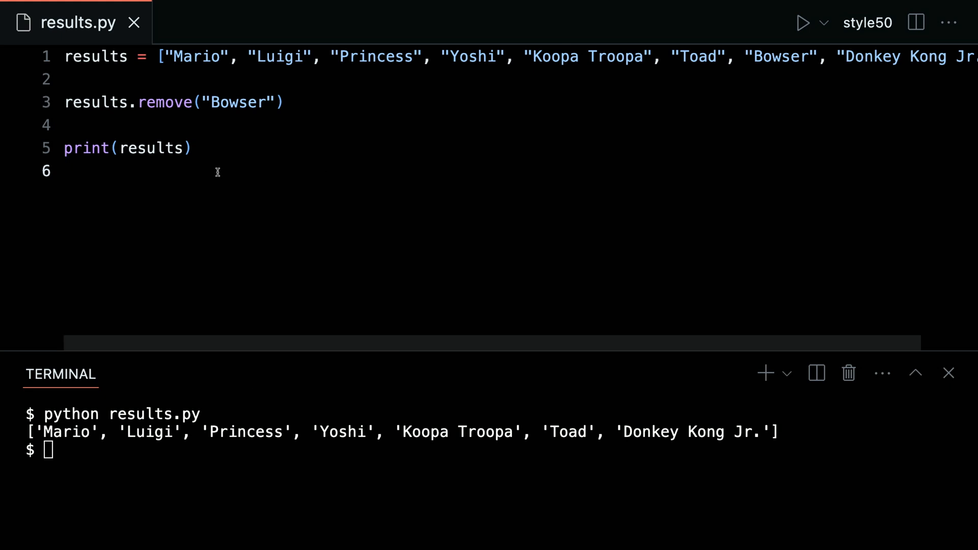
click(65, 171)
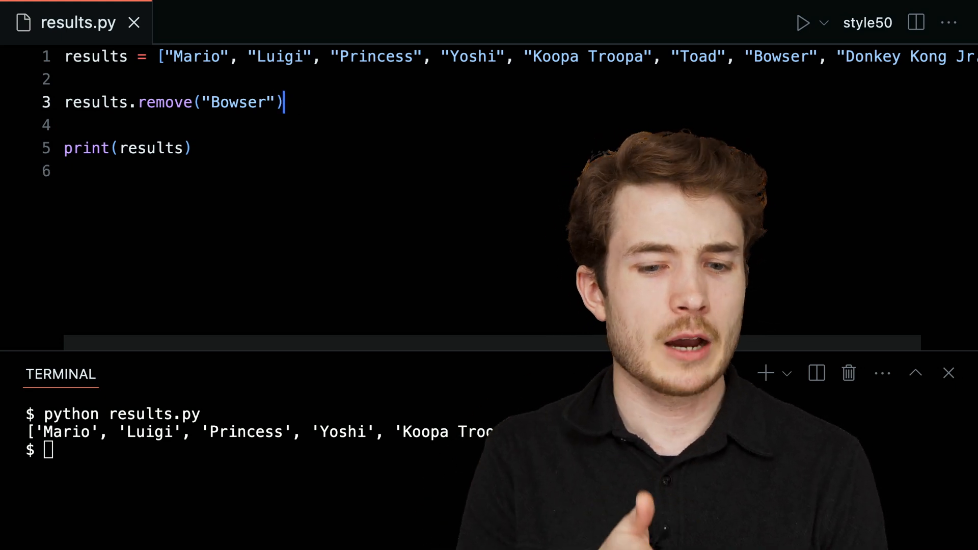
text(results.append("Bowser)
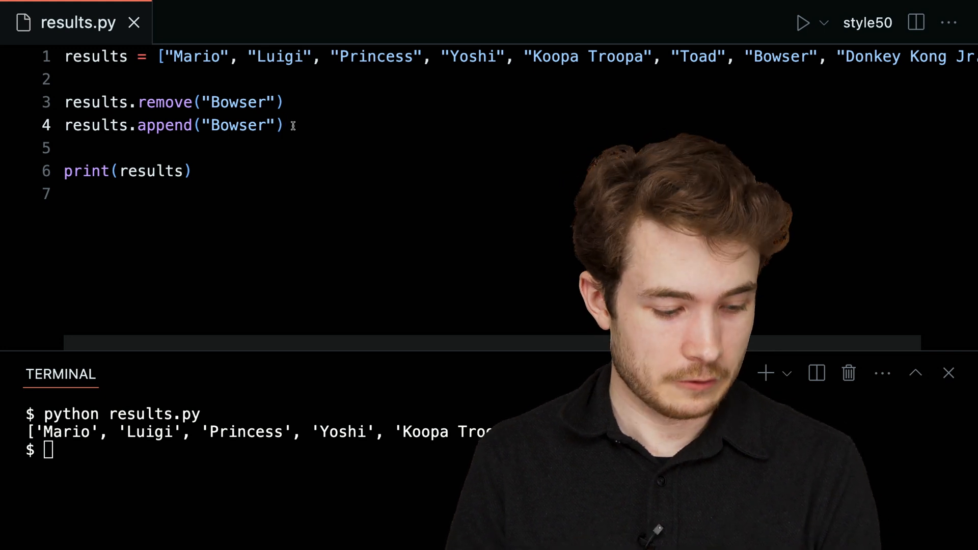
Rewrite the append line as results.insert(0, "Bowser") so Bowser returns to the front.
triple_click(174, 125)
text(results.in)
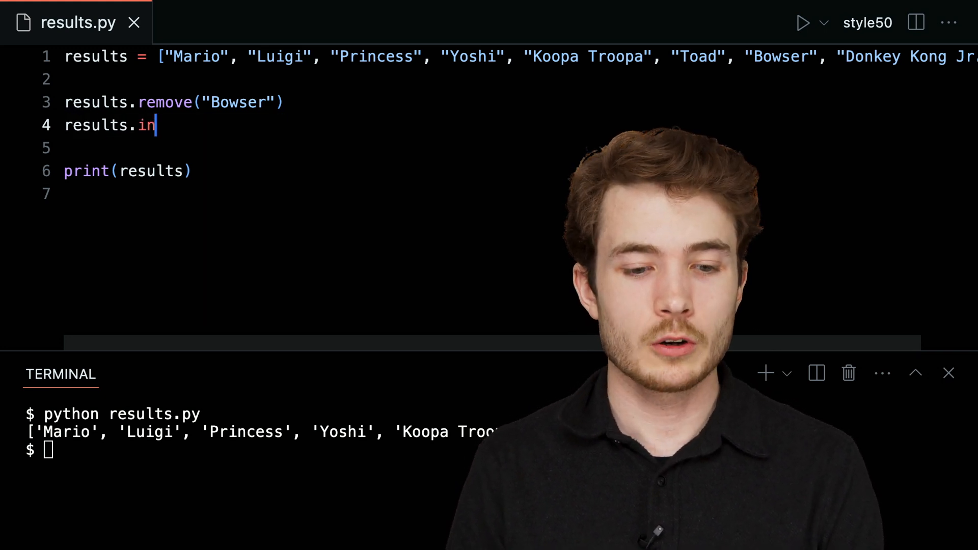
text(sert()
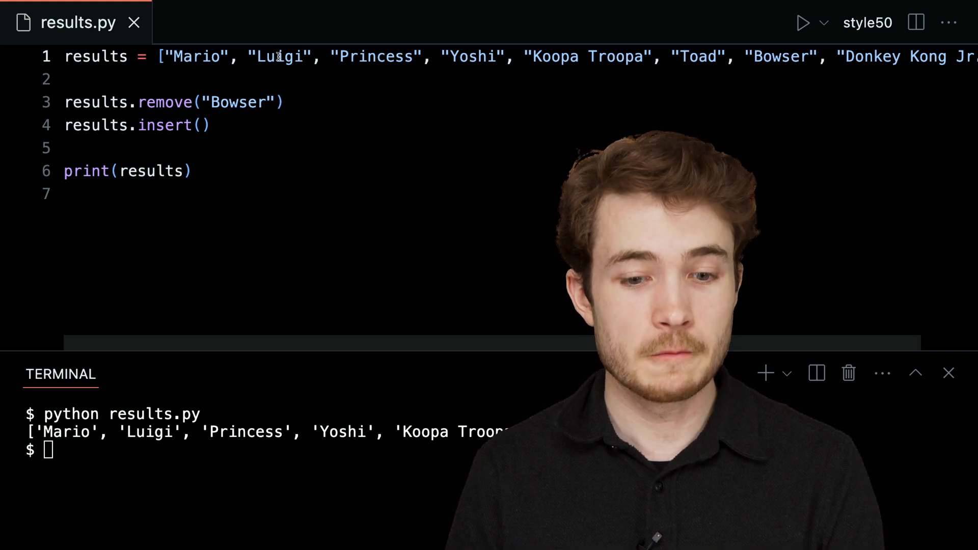
mouse_move(309, 101)
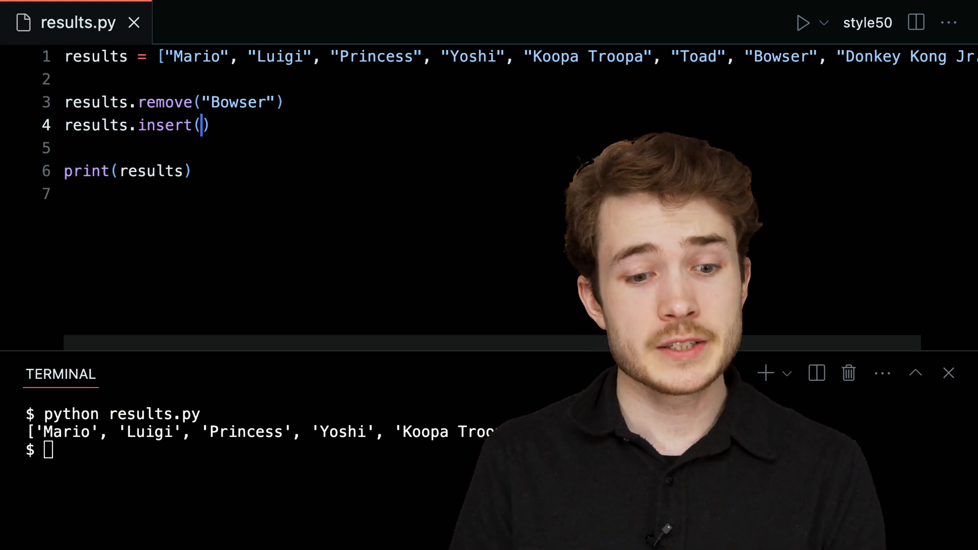
text(0)
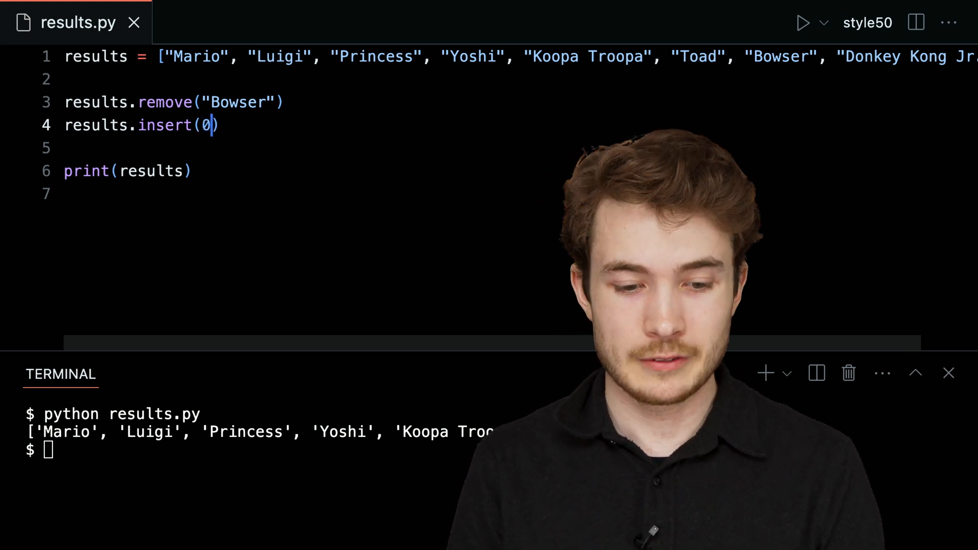
text(", ")
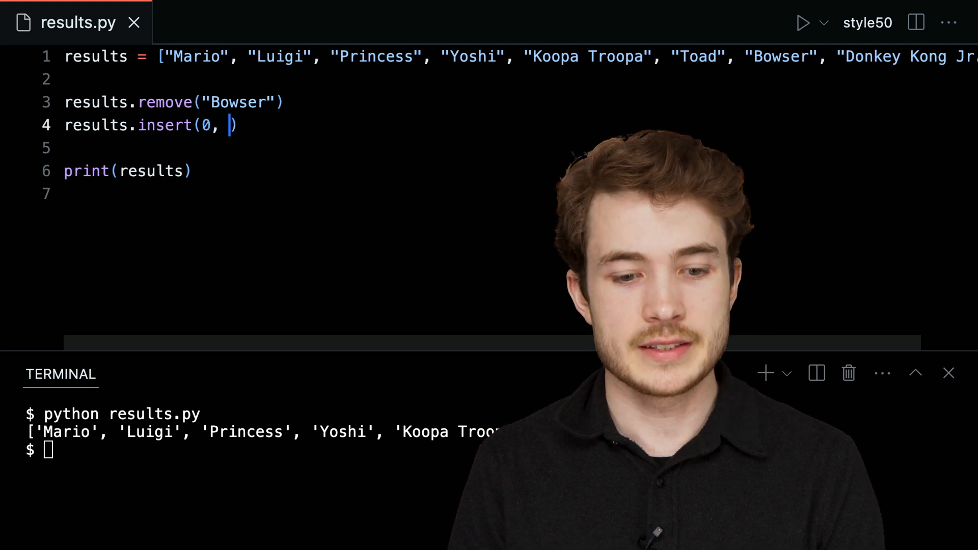
text("Bowser)
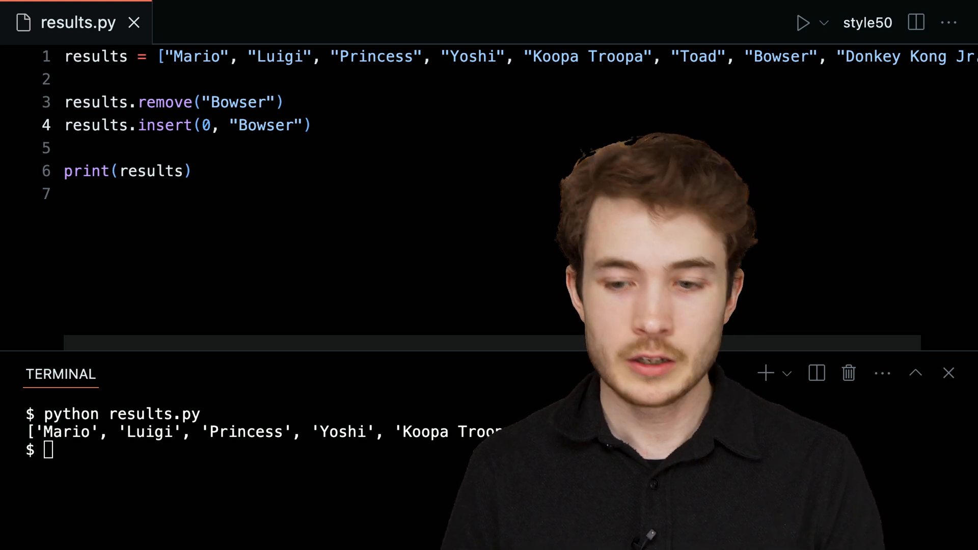
scroll(right, 3)
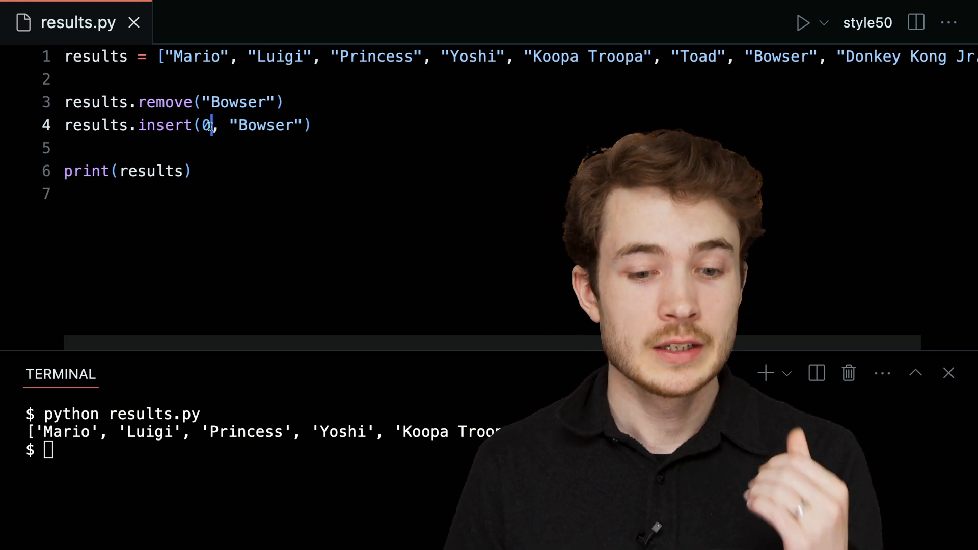
mouse_move(269, 181)
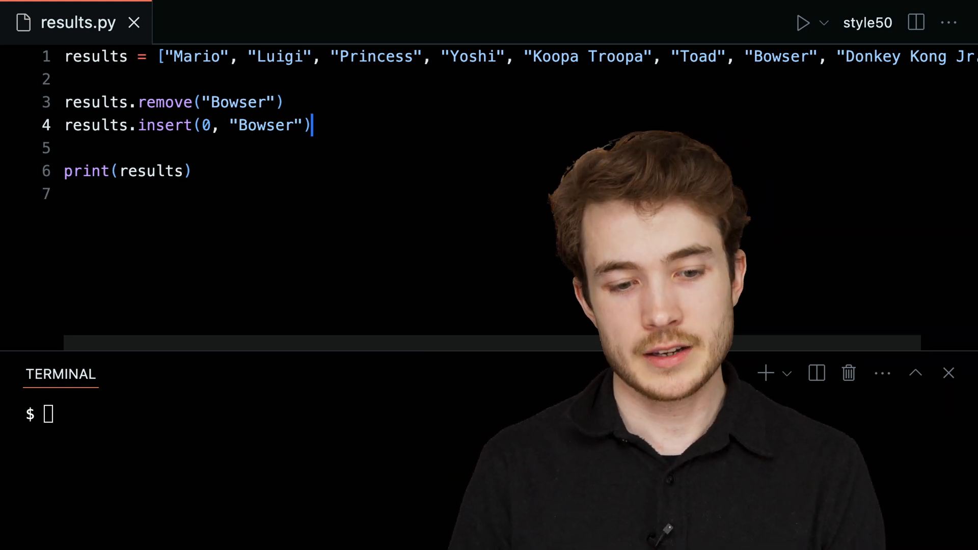
Add results.reverse() and run the script, confirming Bowser prints last in the terminal.
text(results.rev)
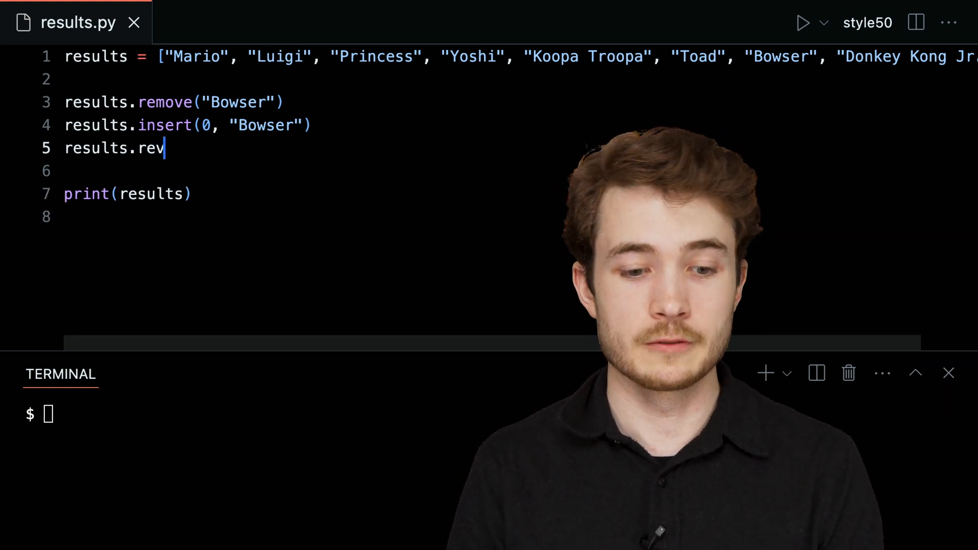
text(erse())
click(492, 414)
text(python results.py)
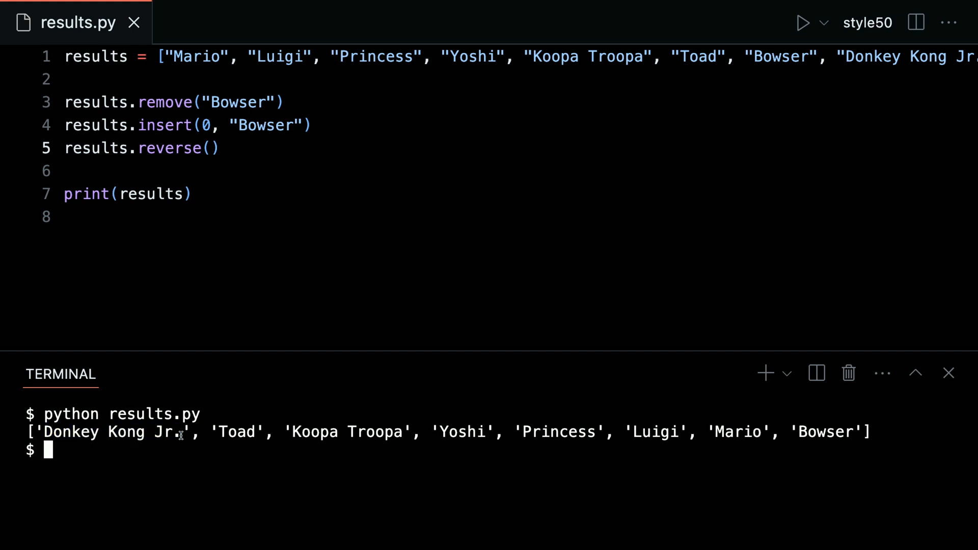
mouse_move(804, 432)
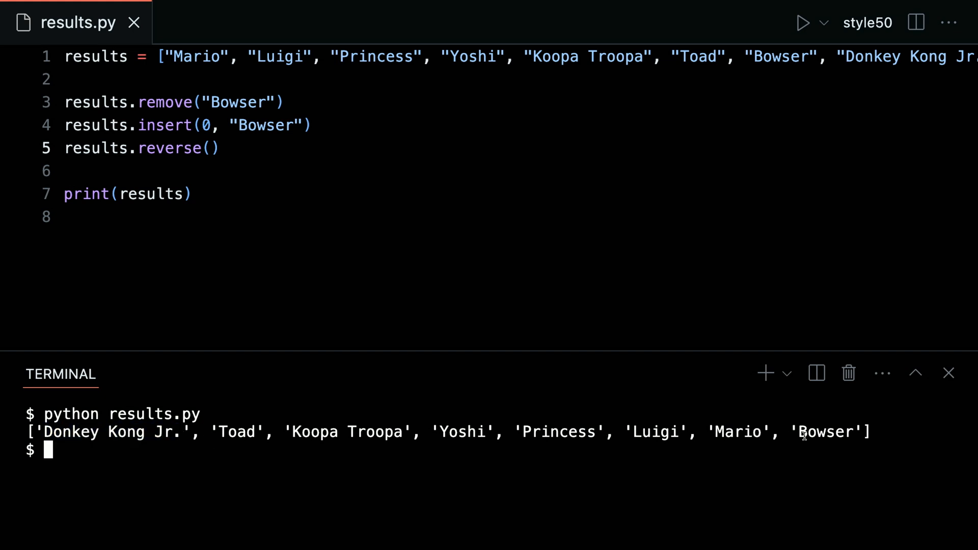
double_click(824, 432)
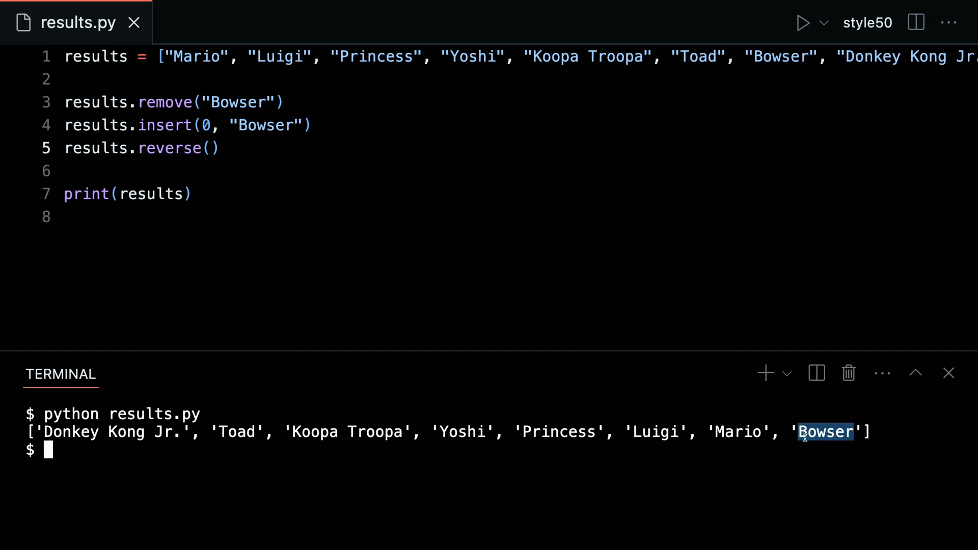